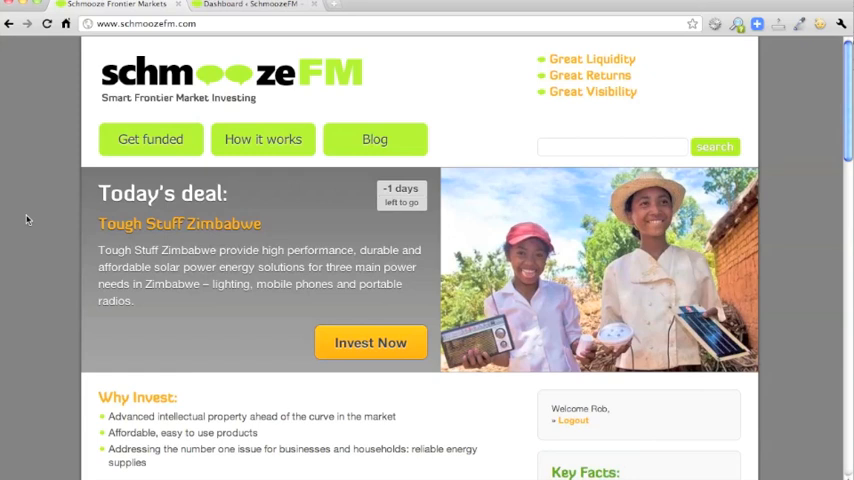
mouse_move(39, 216)
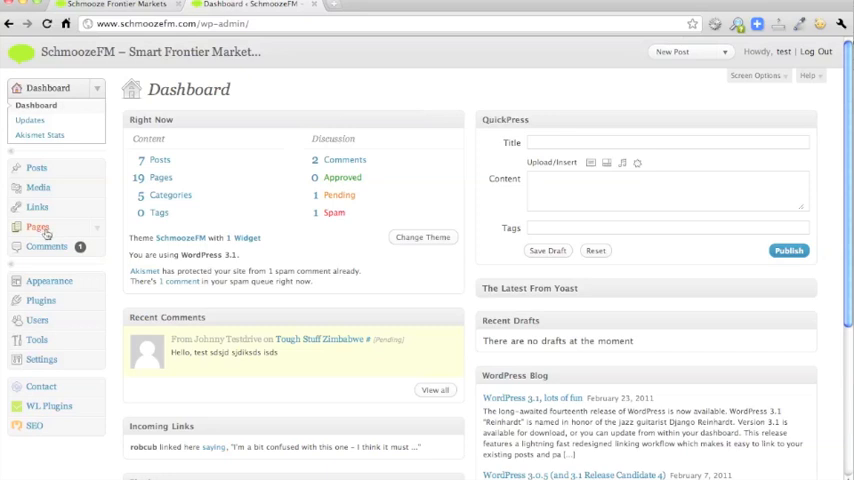
mouse_move(37, 168)
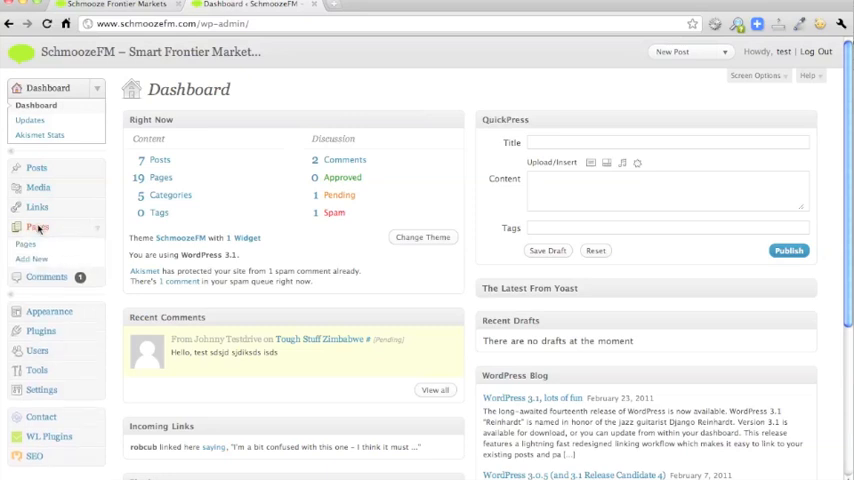
- Check the About page from the Pages list and open it in the page editor
left_click(36, 227)
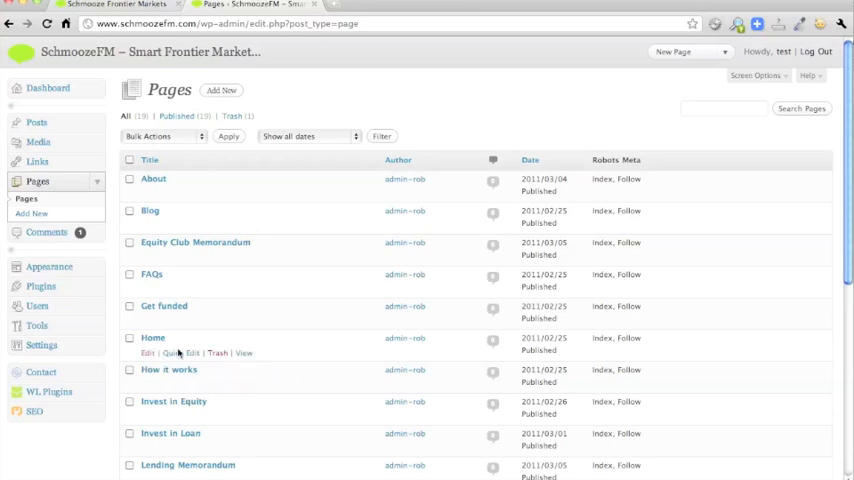
scroll("down", 3)
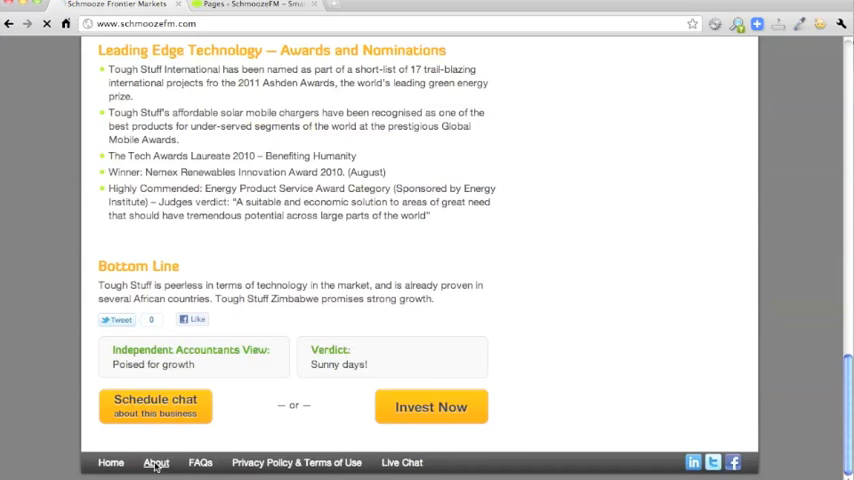
left_click(156, 462)
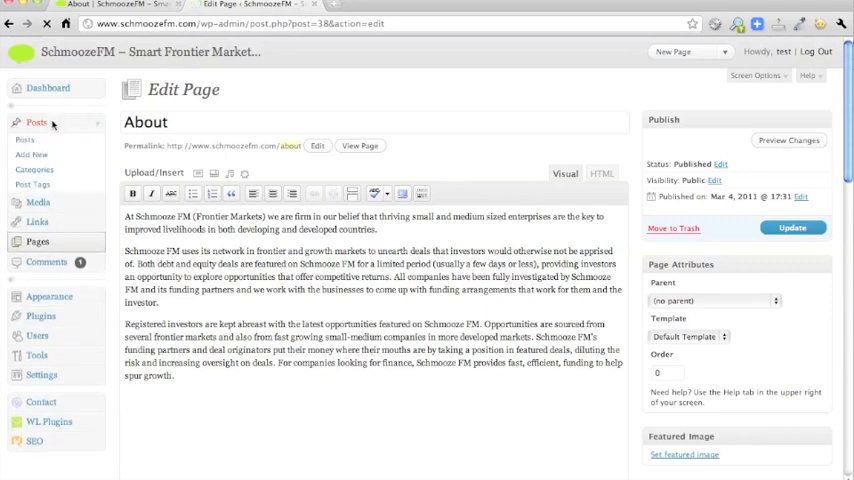
- Open the Tough Stuff Zimbabwe post from the Posts list in the post editor
left_click(37, 122)
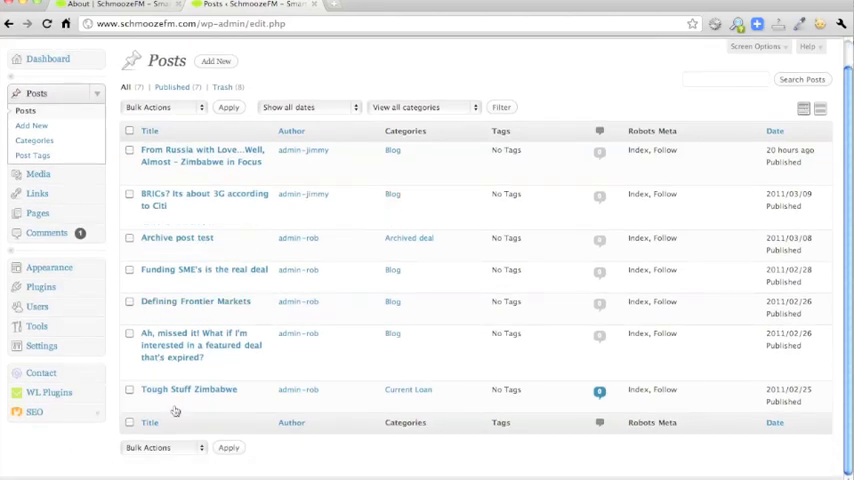
mouse_move(189, 389)
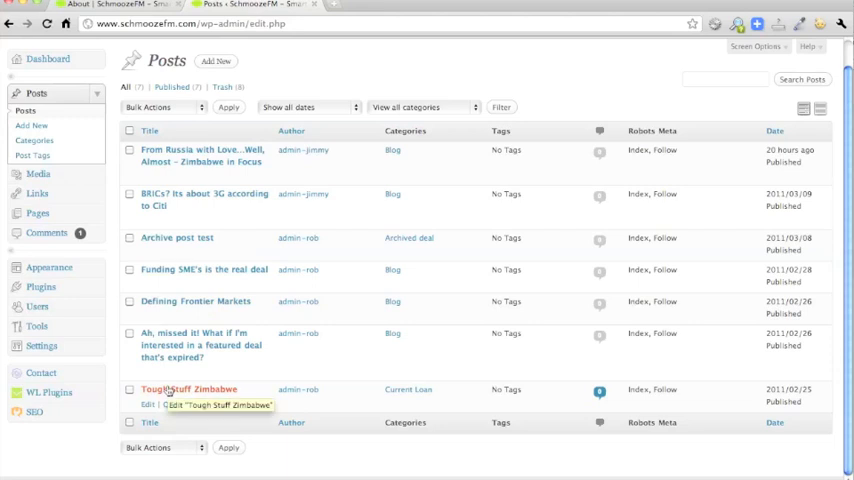
mouse_move(397, 397)
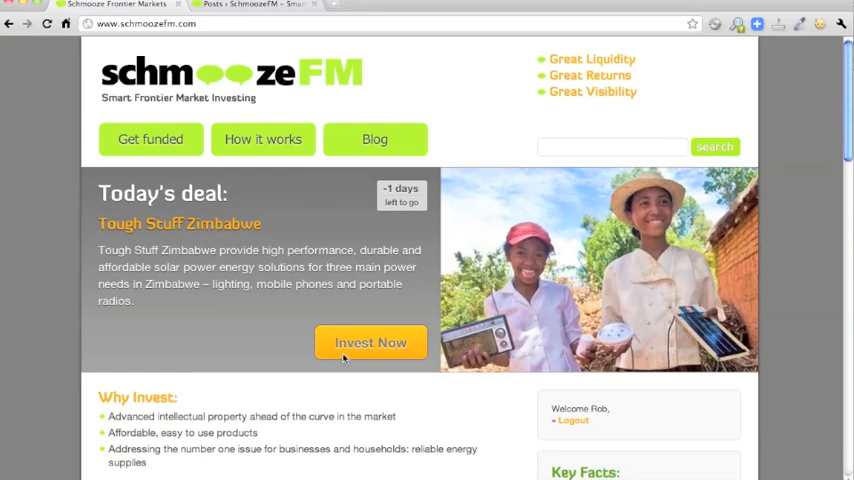
left_click(255, 5)
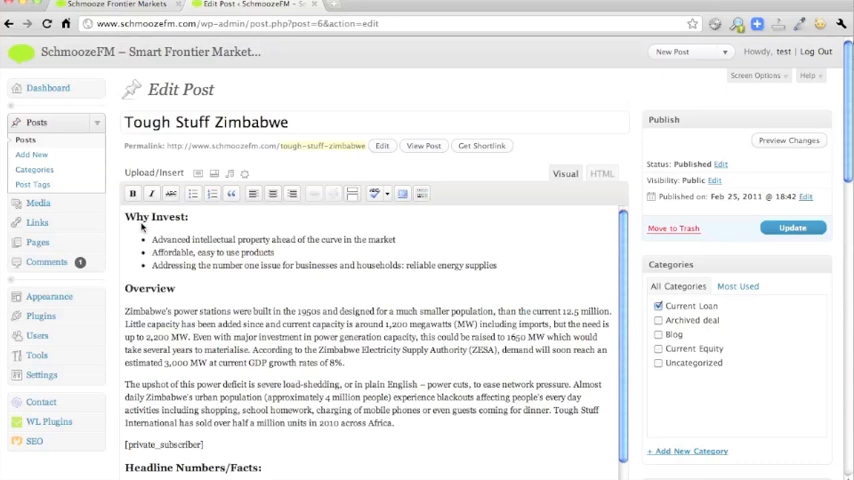
left_click(659, 305)
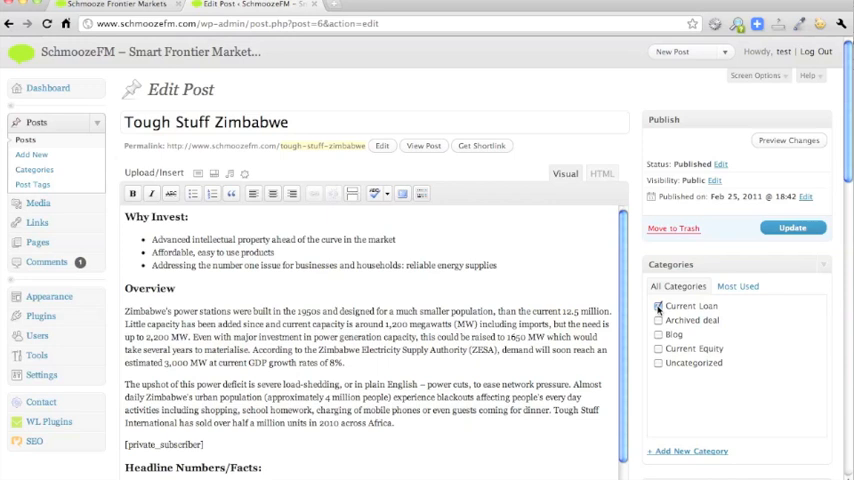
left_click(658, 305)
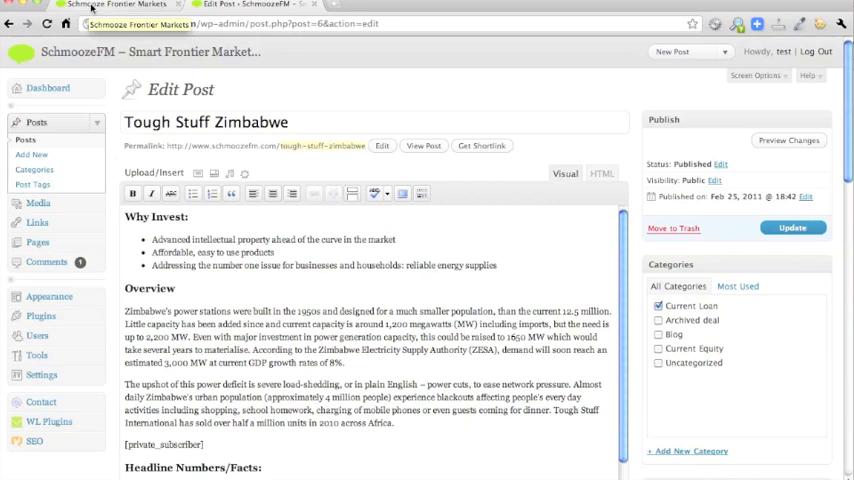
left_click(115, 5)
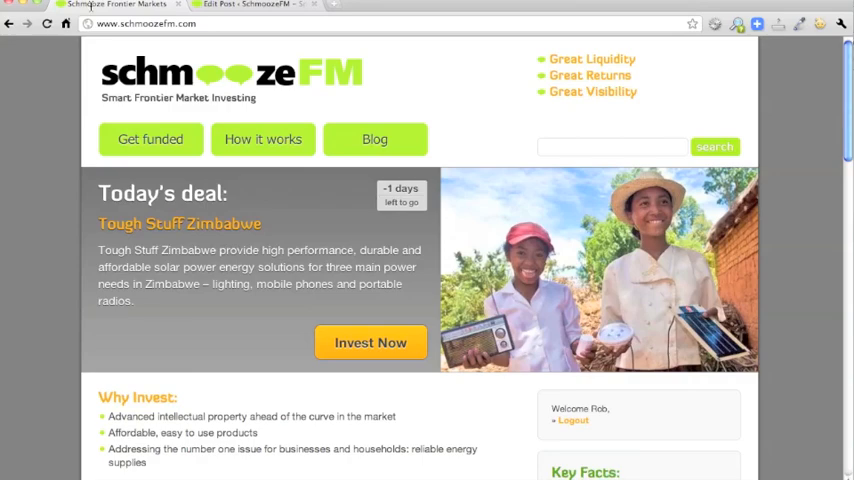
scroll("down", 3)
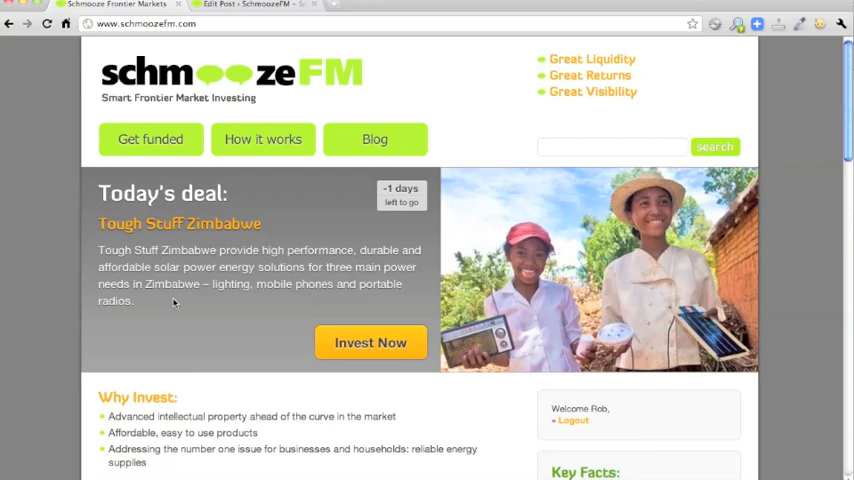
mouse_move(438, 218)
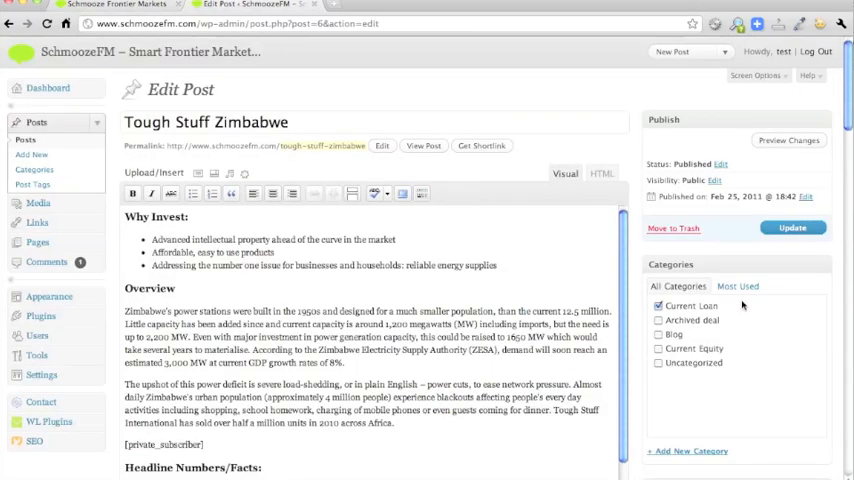
- Change Tough Stuff Zimbabwe's countdown-date custom field from 10 to 18 and update it
scroll("down", 3)
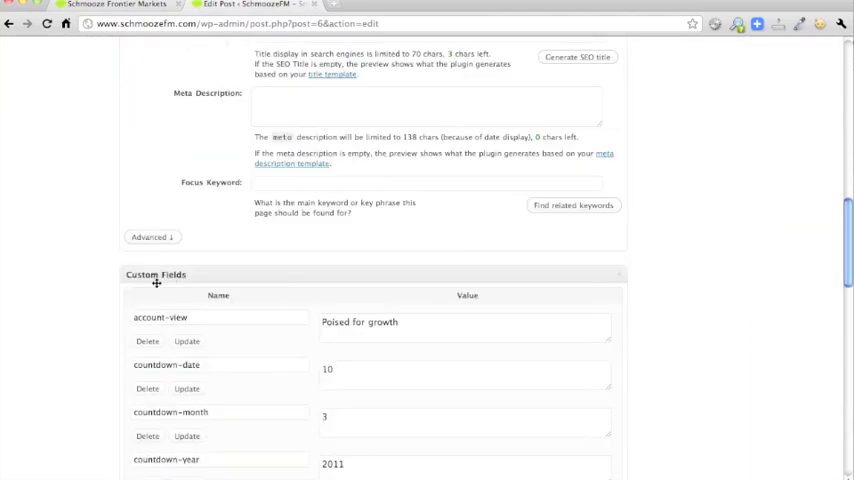
scroll("down", 3)
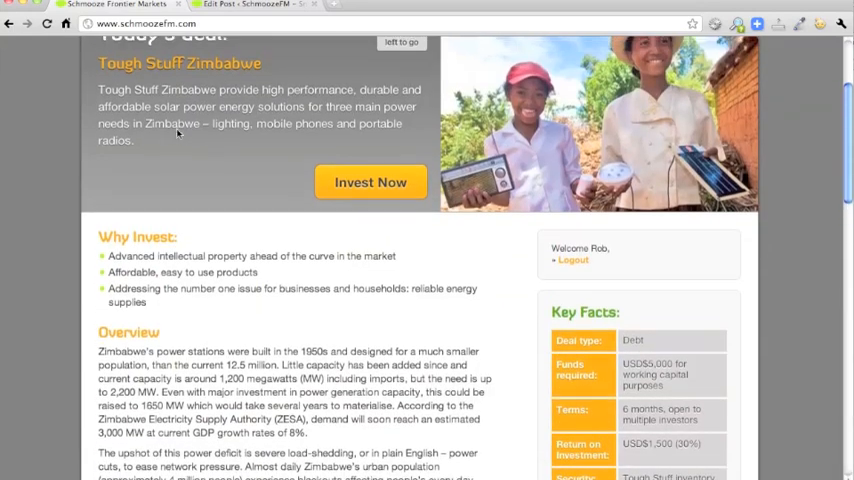
scroll("up", 3)
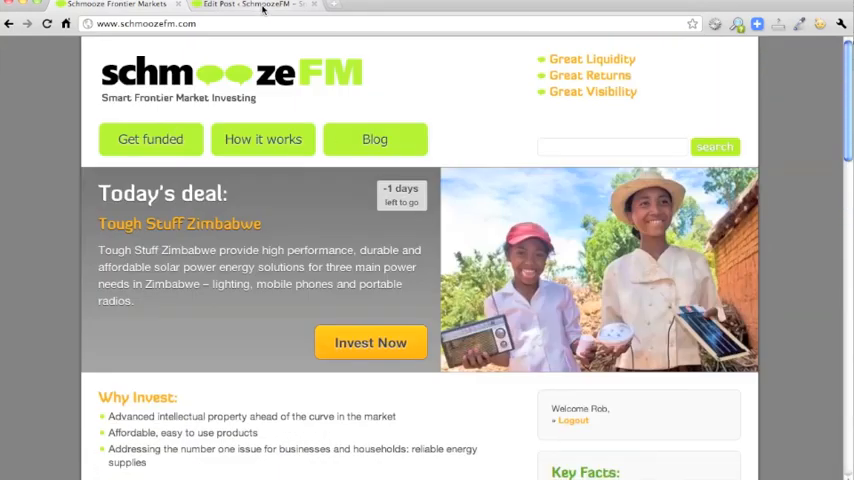
left_click(250, 4)
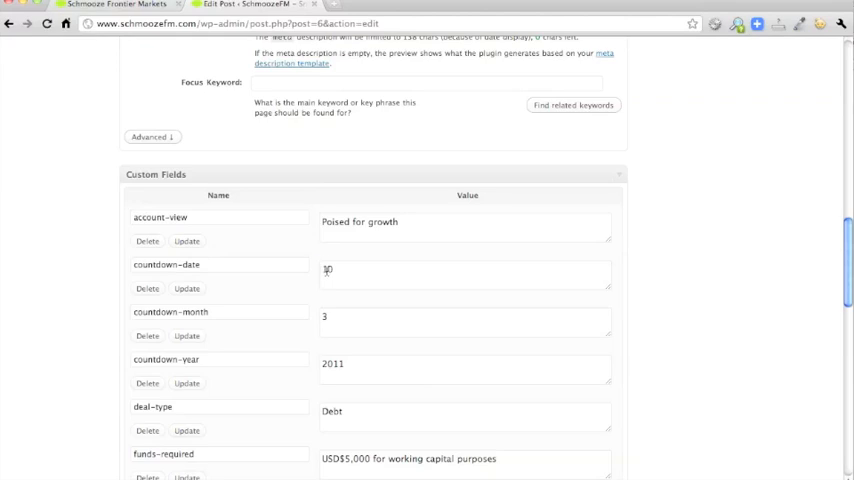
left_click(465, 275)
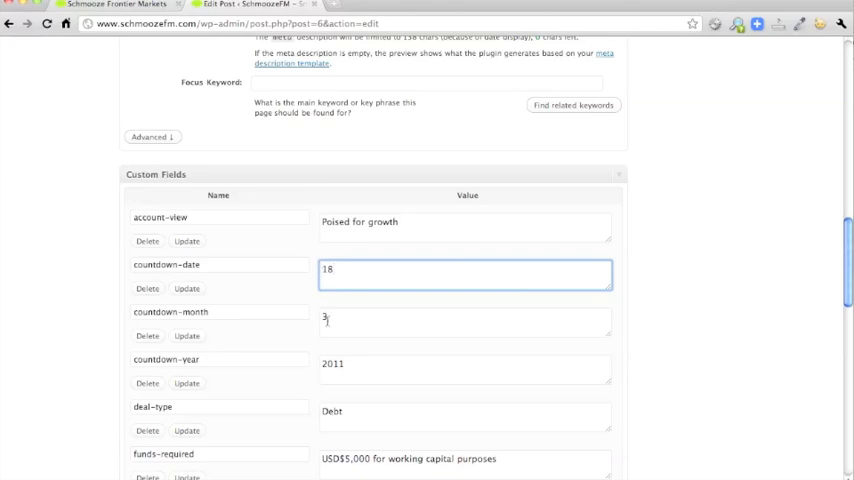
left_click(465, 322)
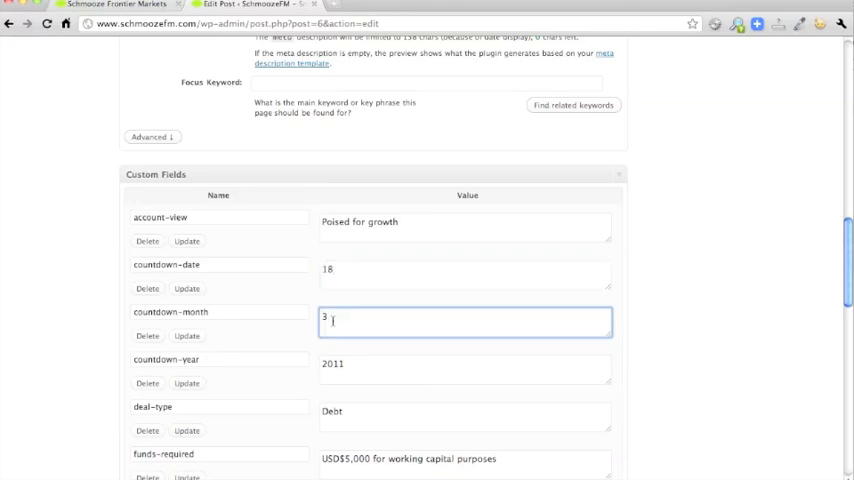
left_click(465, 369)
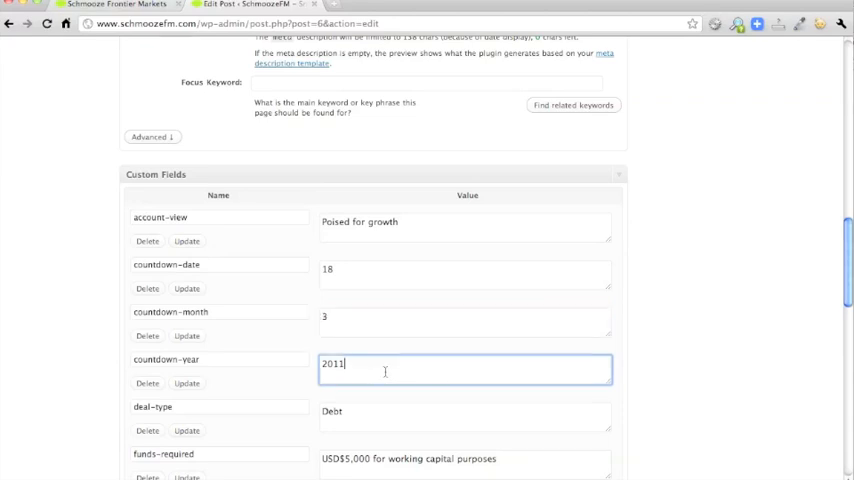
scroll("down", 3)
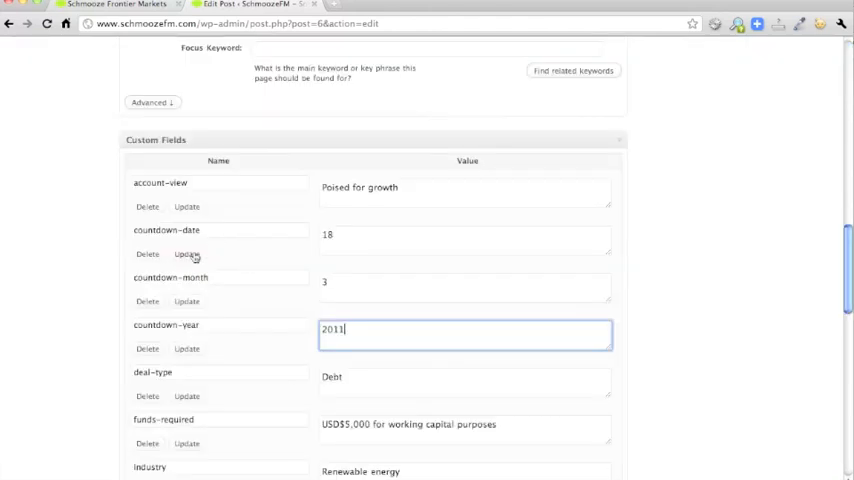
left_click(187, 254)
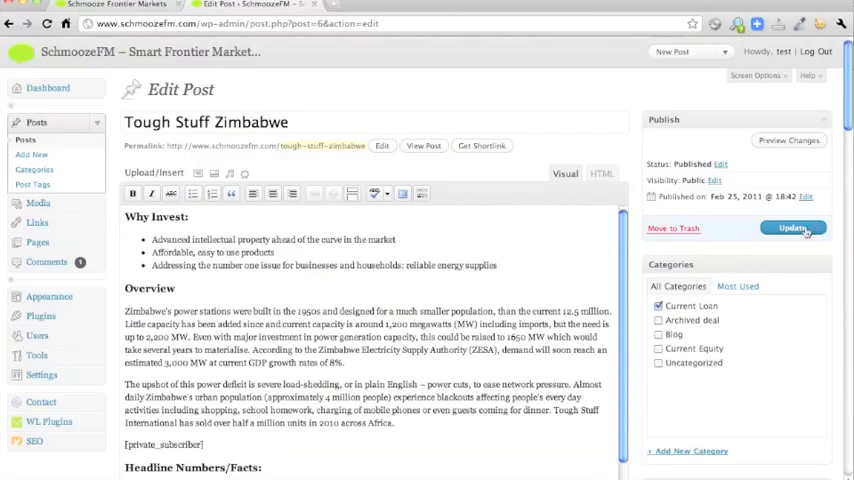
left_click(792, 228)
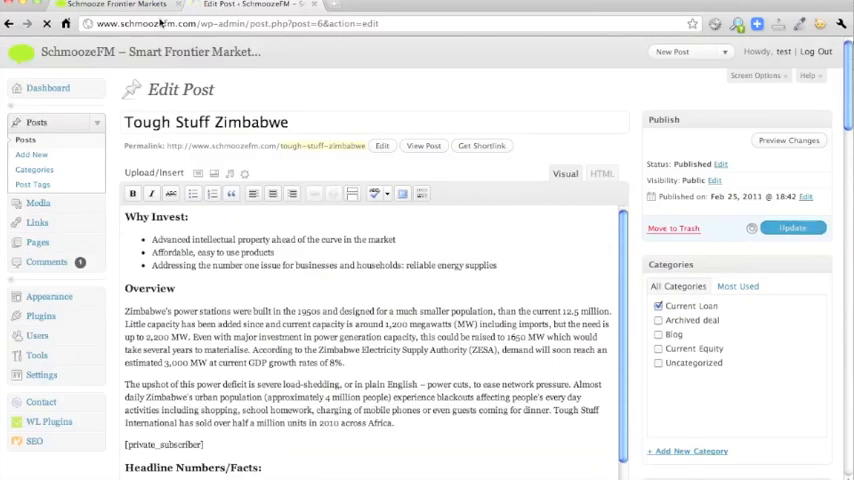
left_click(115, 5)
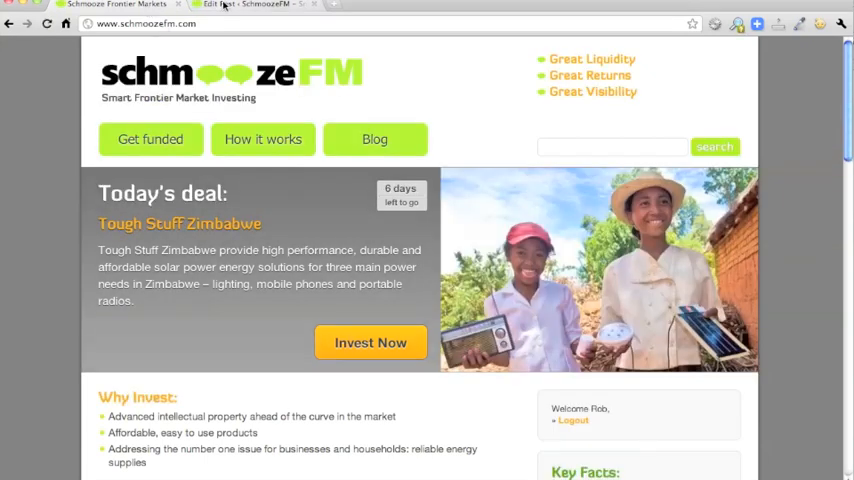
left_click(245, 4)
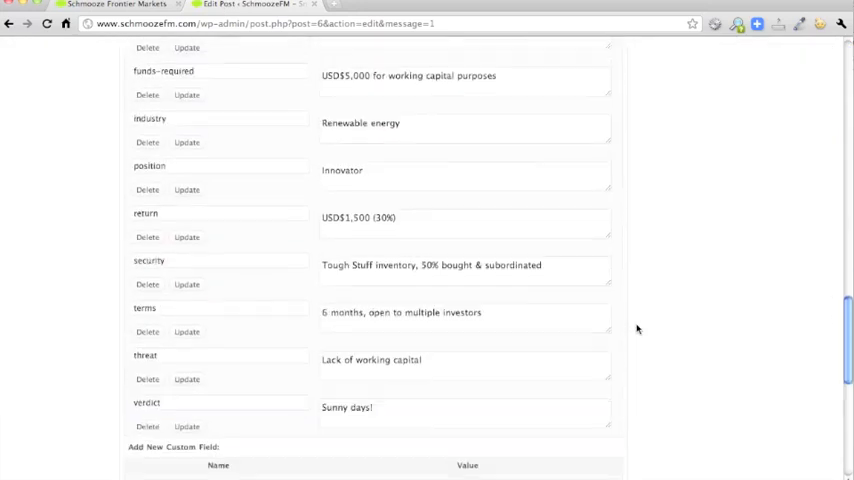
scroll("up", 3)
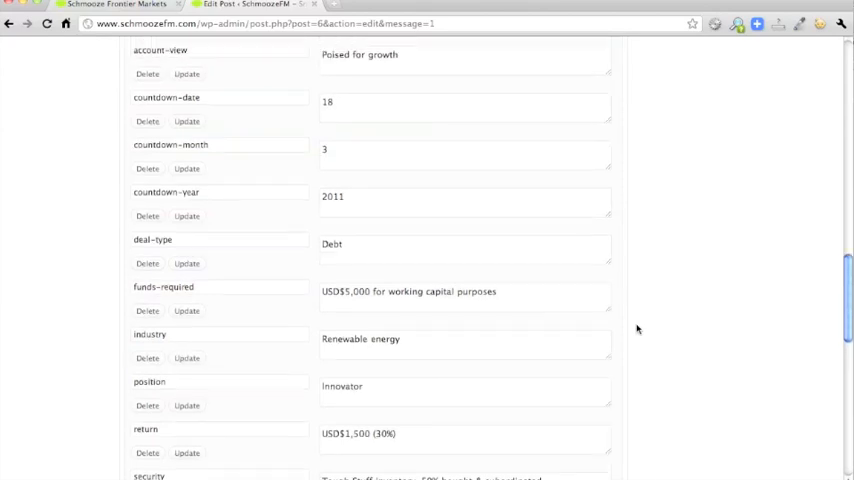
scroll("up", 3)
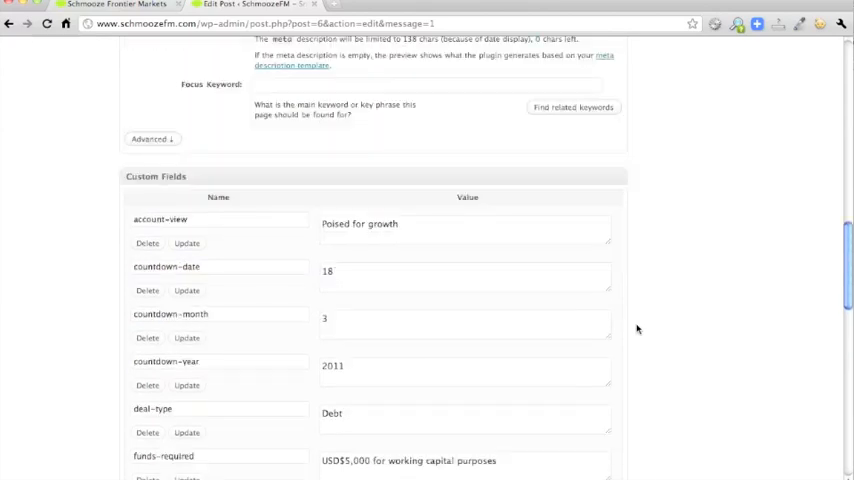
scroll("up", 3)
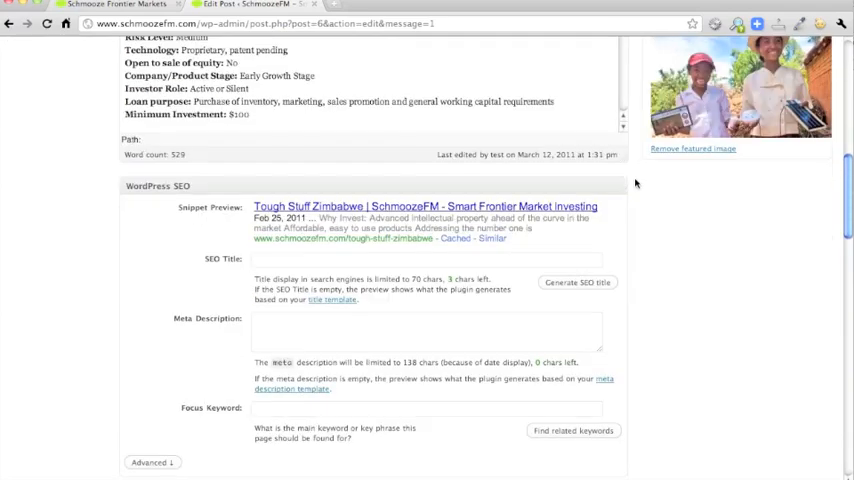
scroll("down", 3)
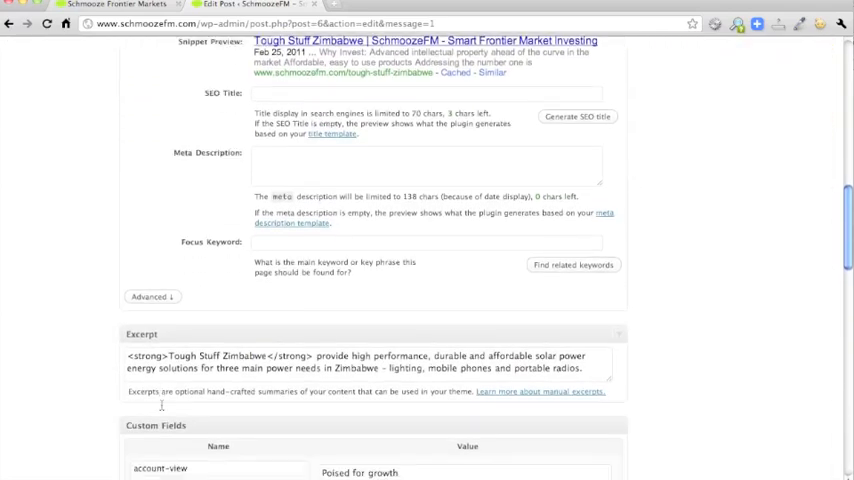
scroll("down", 3)
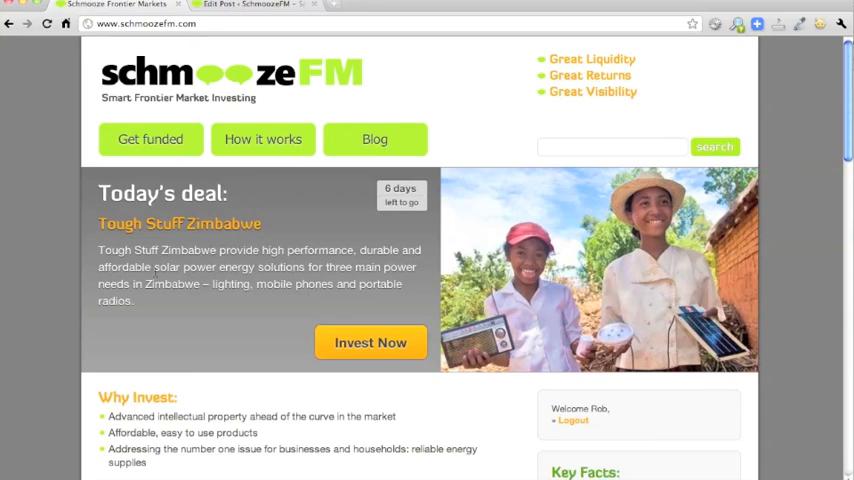
left_click_drag(99, 250, 130, 300)
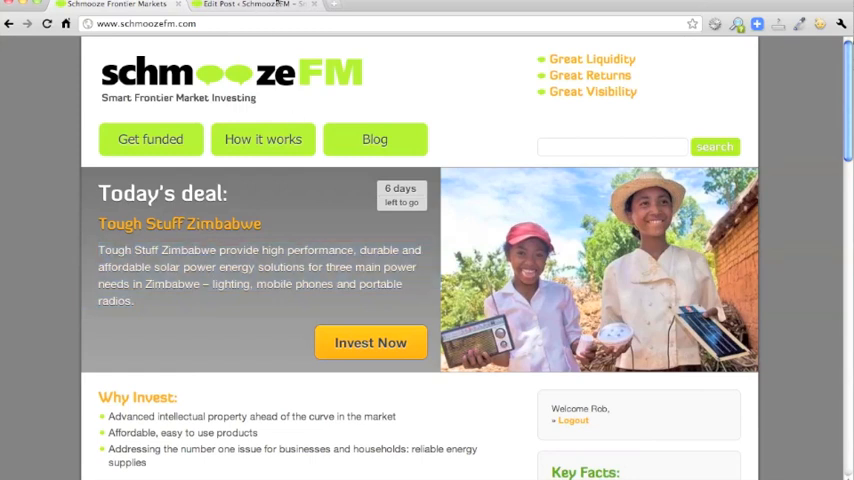
mouse_move(637, 231)
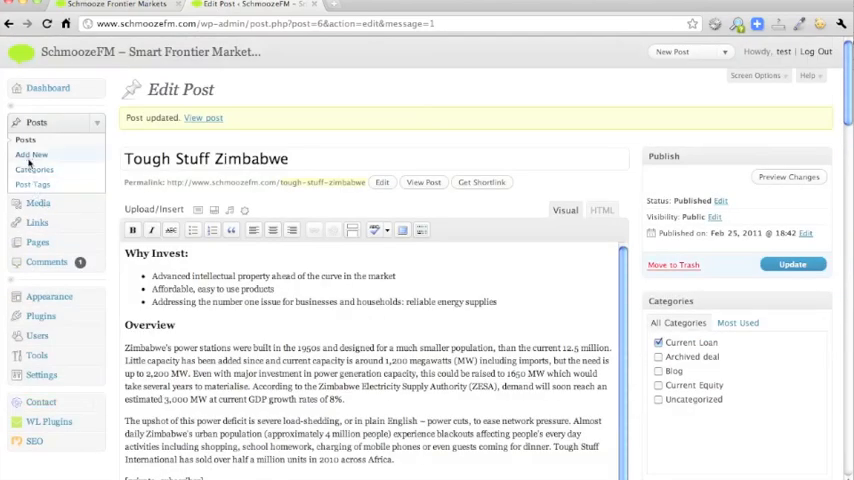
- Start a new post filed under the Current Loan category
left_click(31, 154)
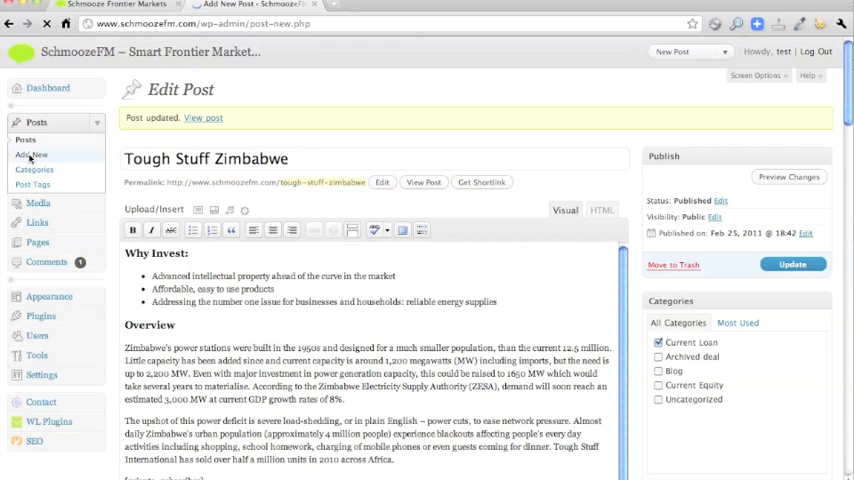
left_click(31, 154)
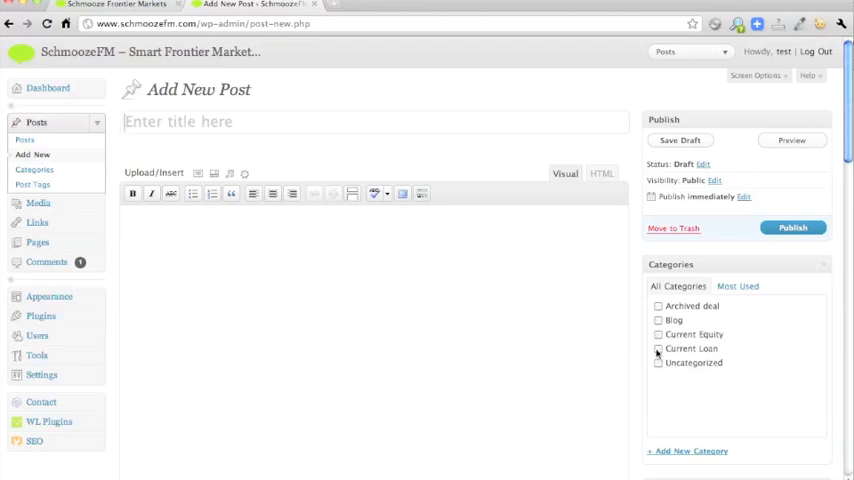
left_click(658, 348)
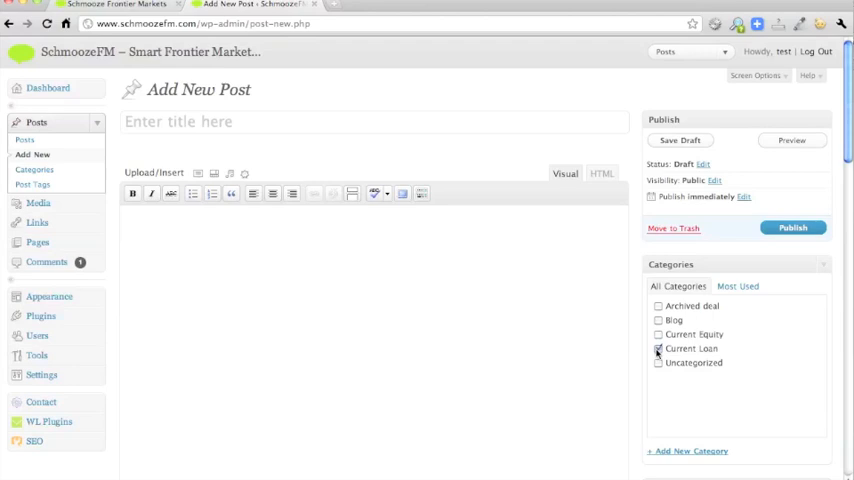
- Title the new post 'Test test current loan'
type("Test")
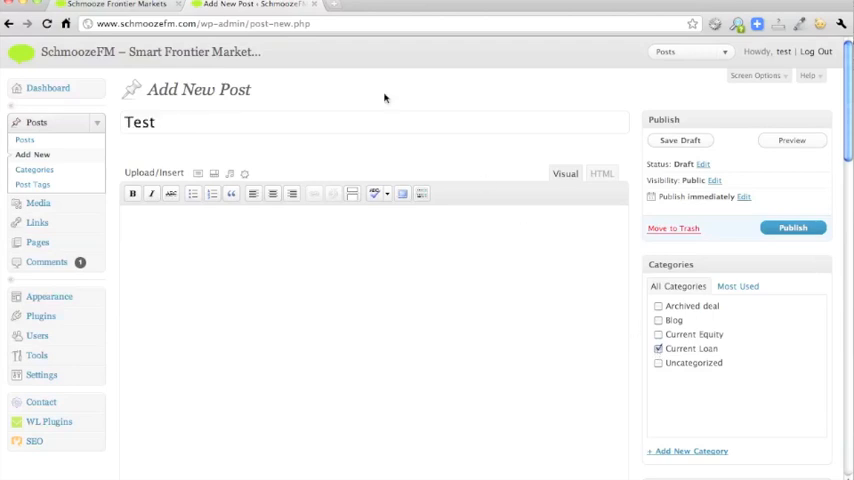
type("test")
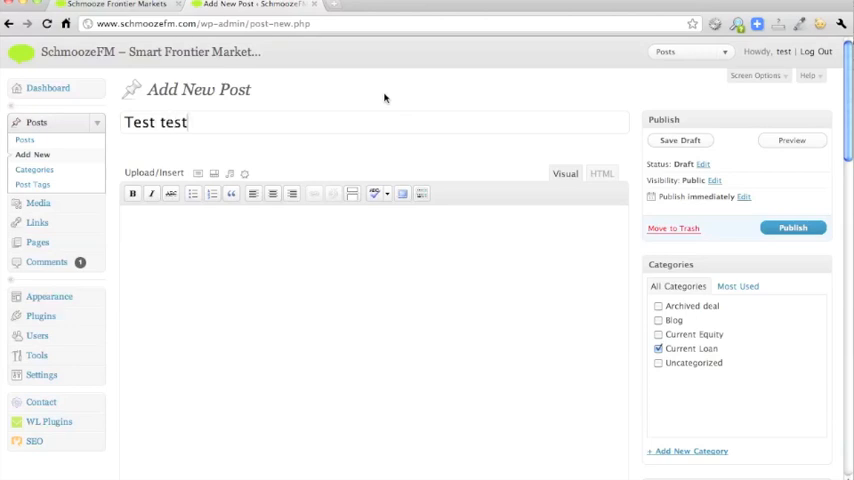
type("cu")
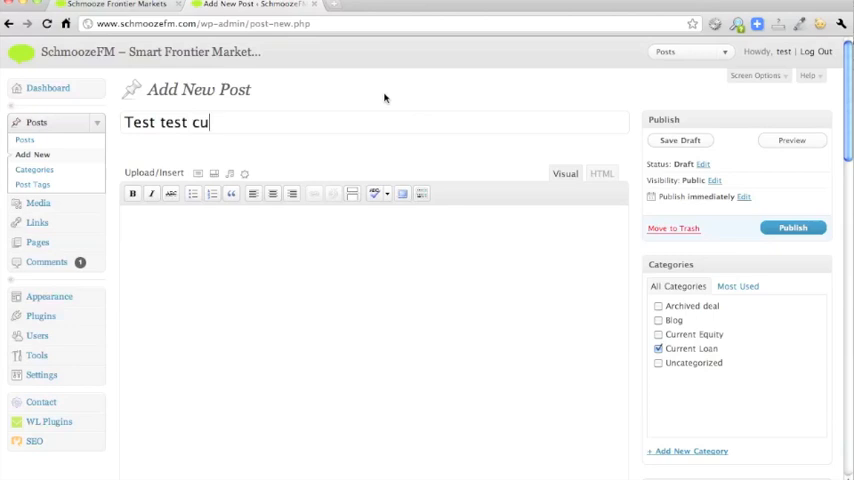
type("rrent loan")
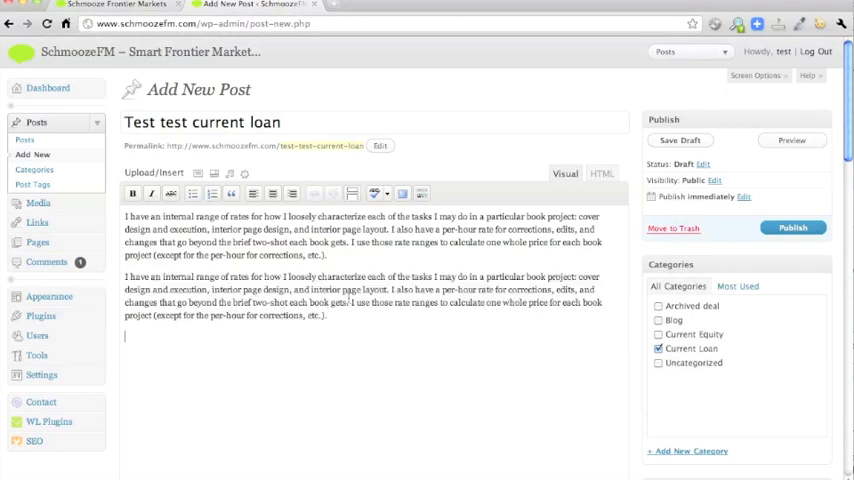
scroll("down", 3)
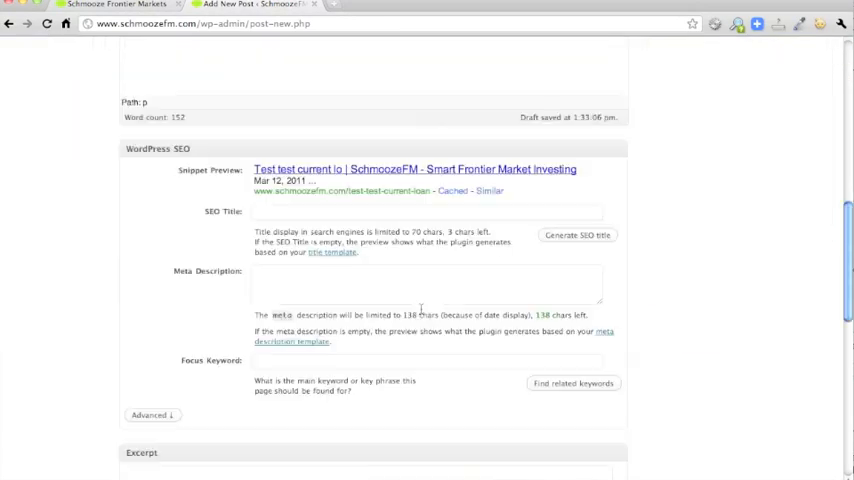
- Manually save 'Test test current loan' as a draft from the Publish box
scroll("down", 3)
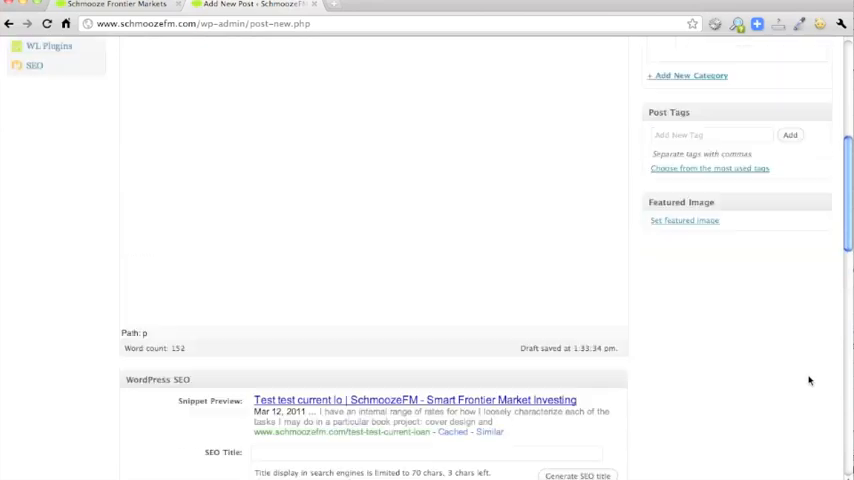
scroll("up", 3)
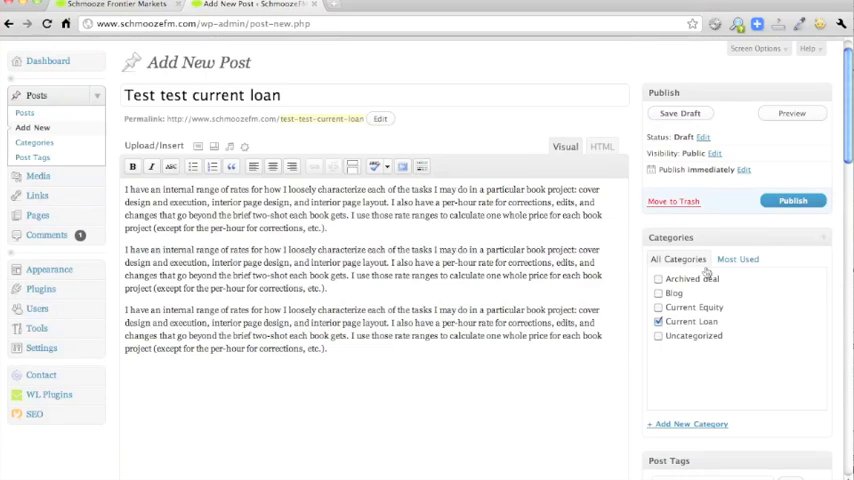
left_click(680, 112)
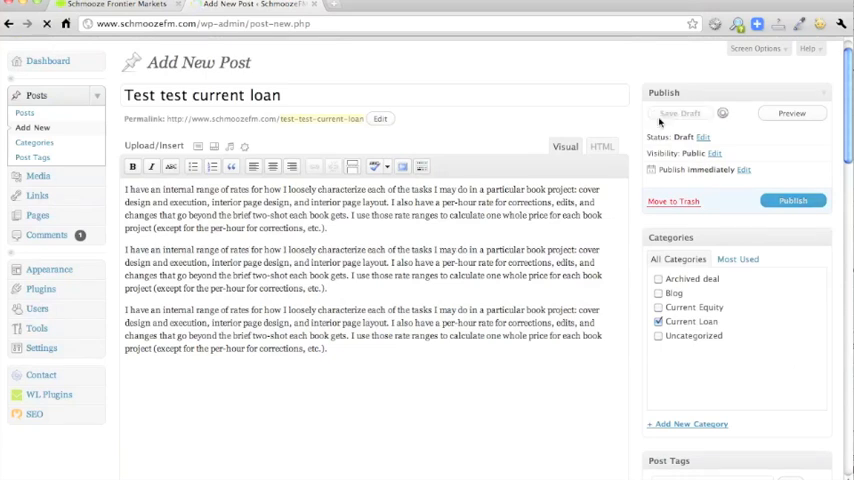
left_click(678, 113)
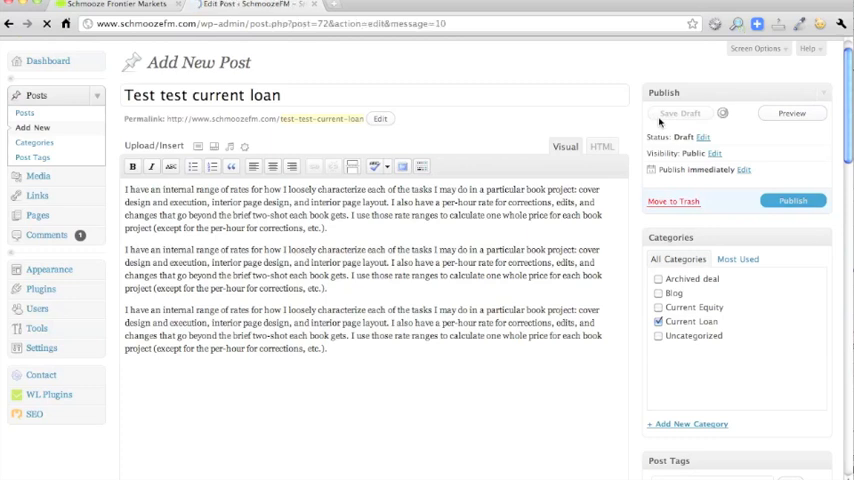
left_click(680, 112)
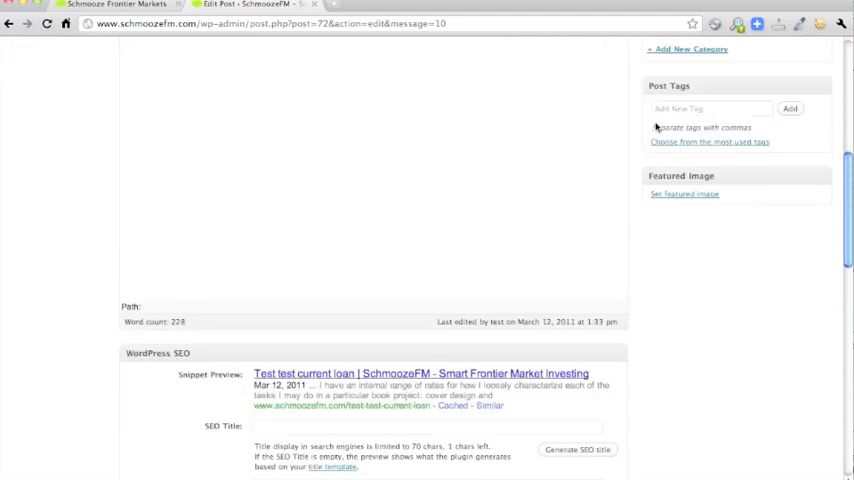
scroll("up", 3)
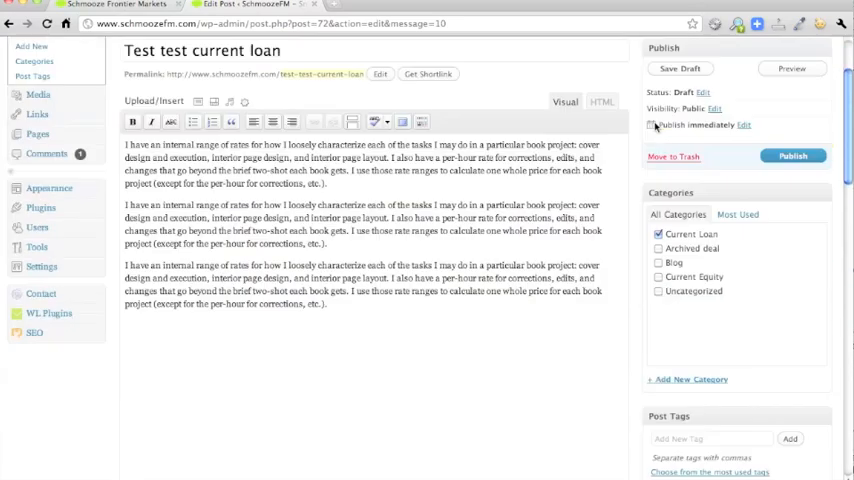
- Upload background.jpg as a featured image using the Flash uploader
scroll("down", 3)
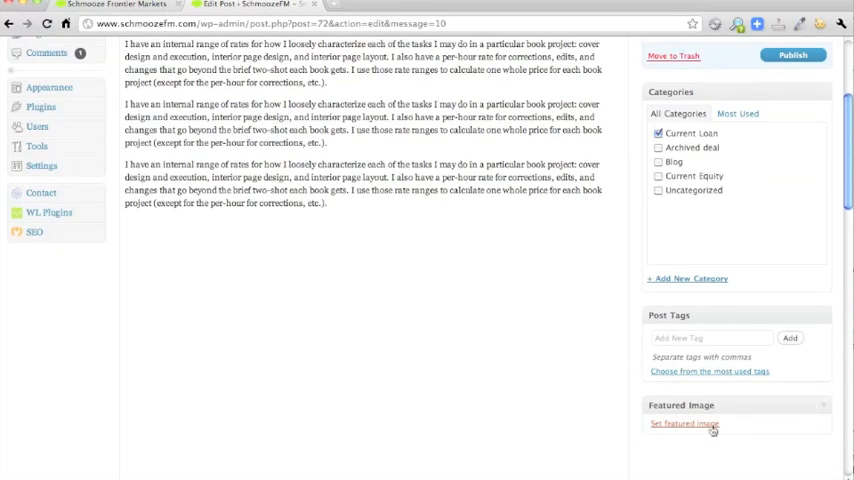
left_click(684, 423)
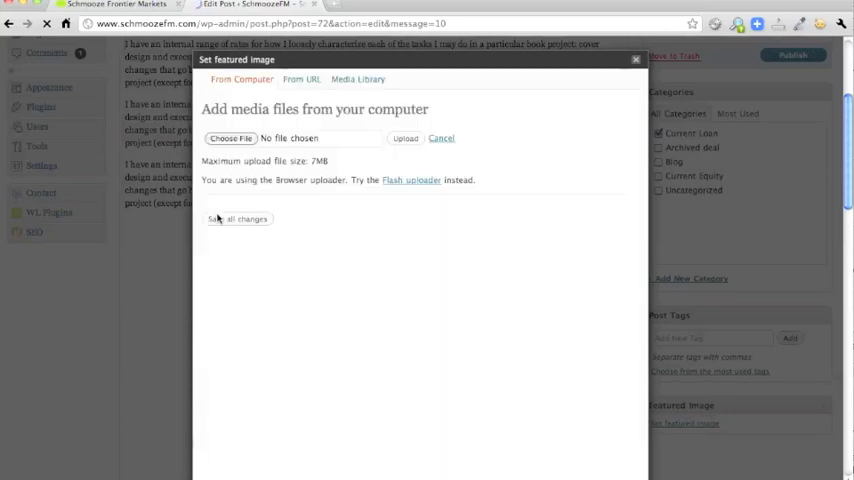
left_click(411, 180)
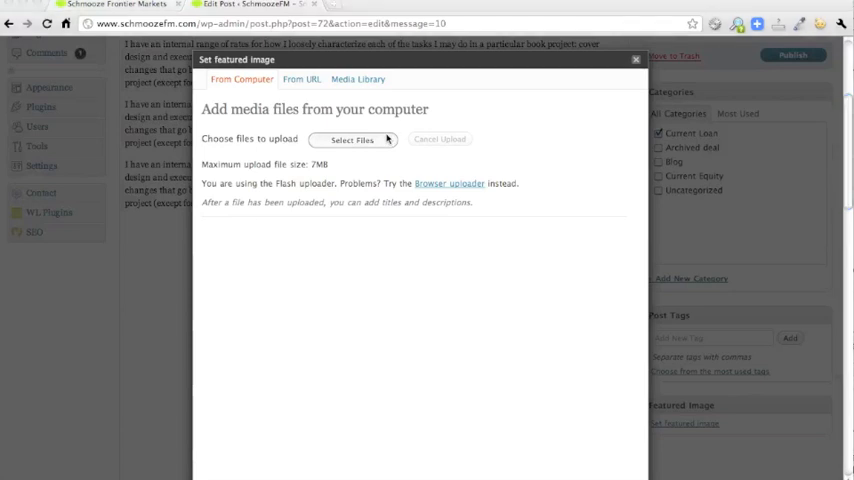
left_click(351, 139)
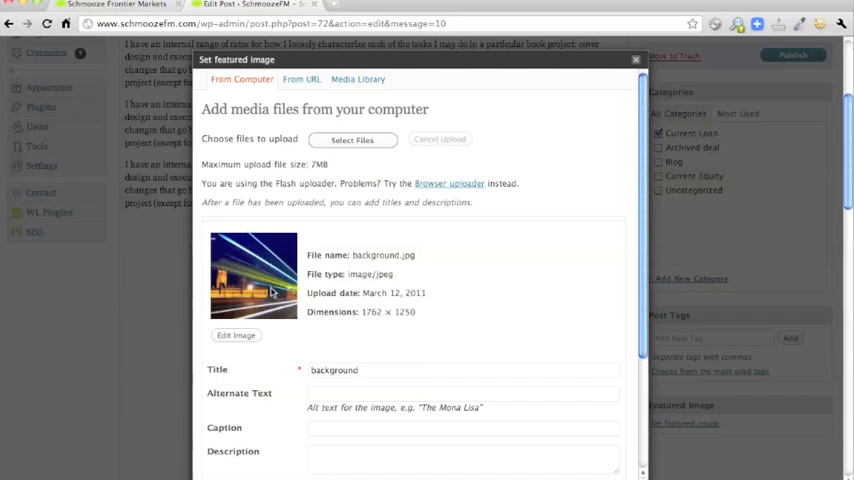
- Retitle the image 'Name of company', add alt text 'big ben', and make it featured
scroll("down", 3)
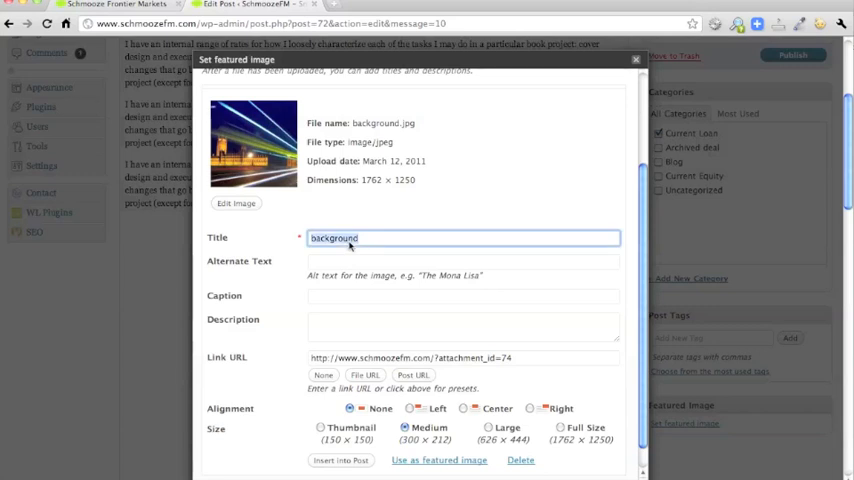
type("N")
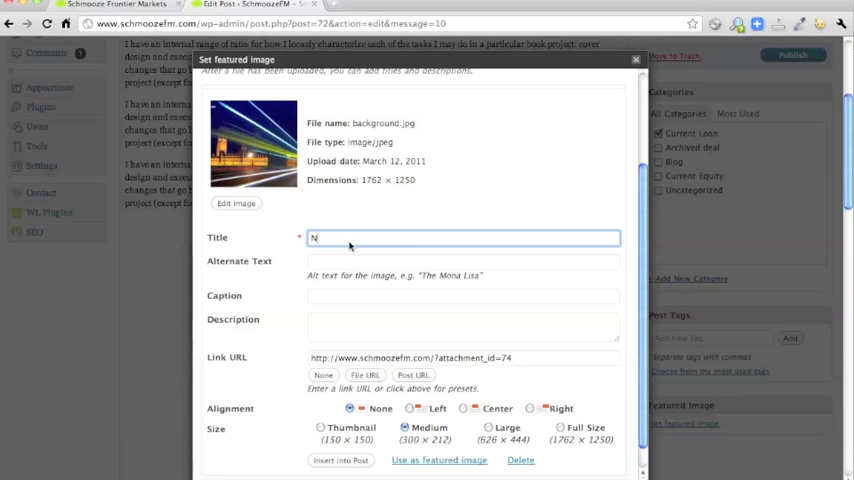
type("ame of company")
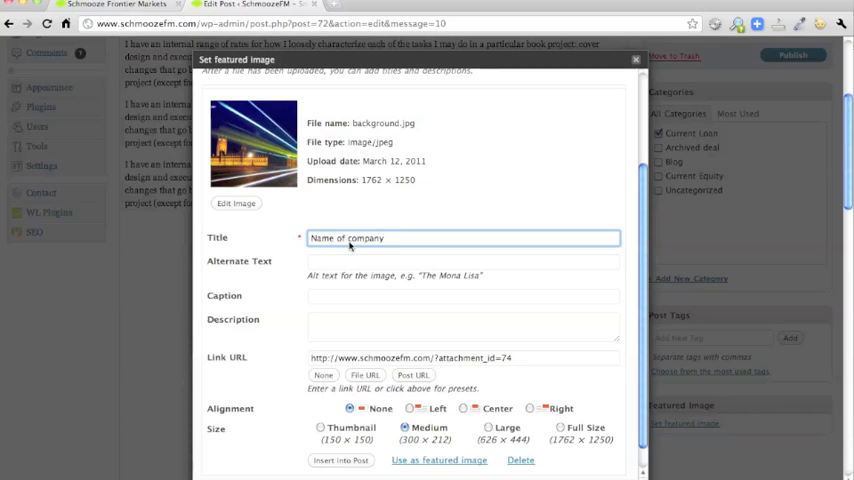
left_click(463, 261)
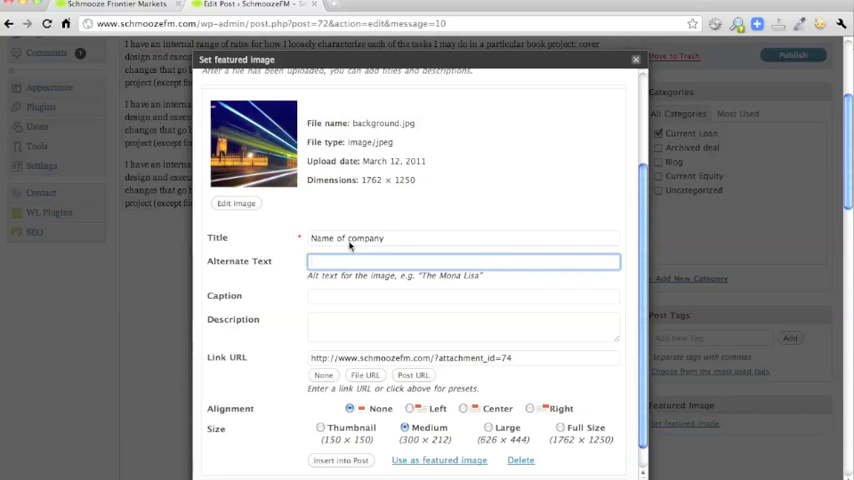
type("big ben")
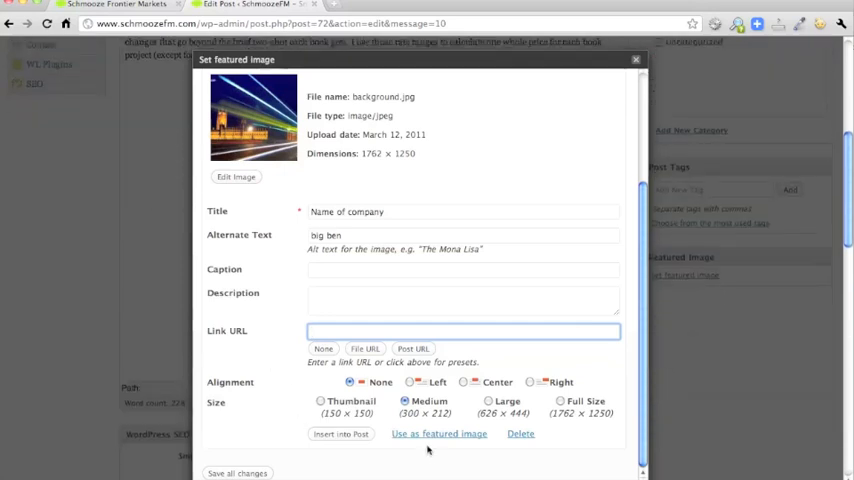
left_click(439, 433)
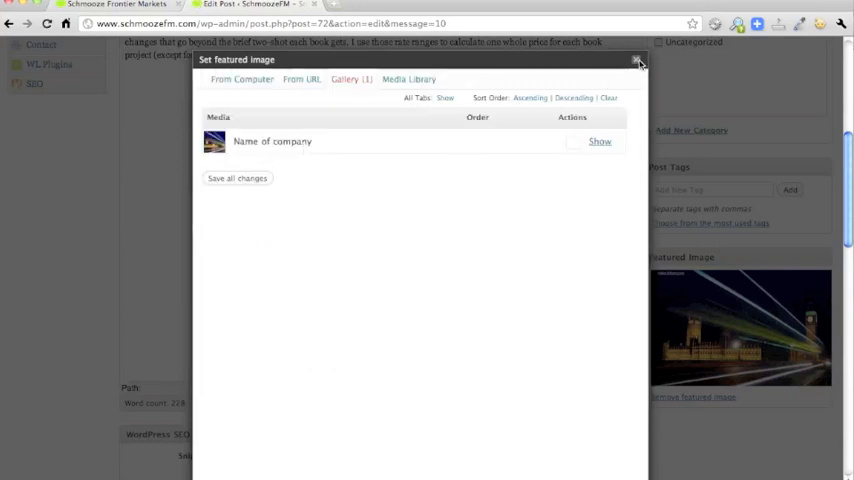
- Add custom fields countdown-date 15 and countdown-month 4 to the post
left_click(638, 60)
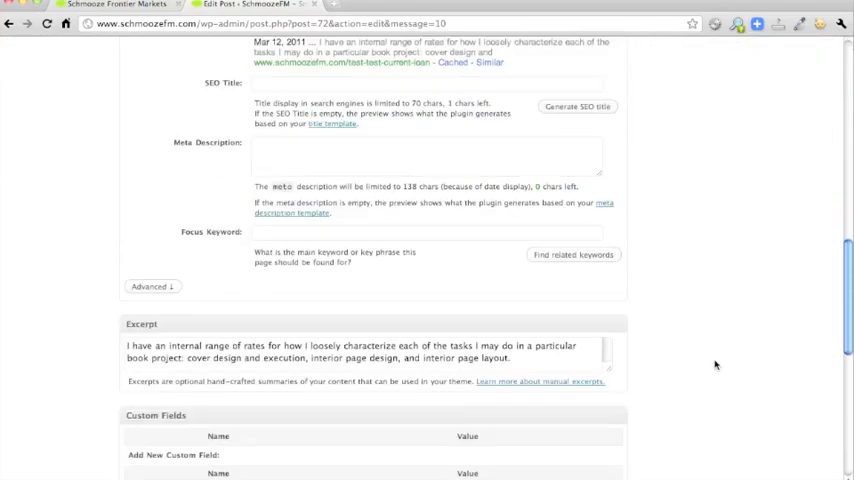
scroll("down", 3)
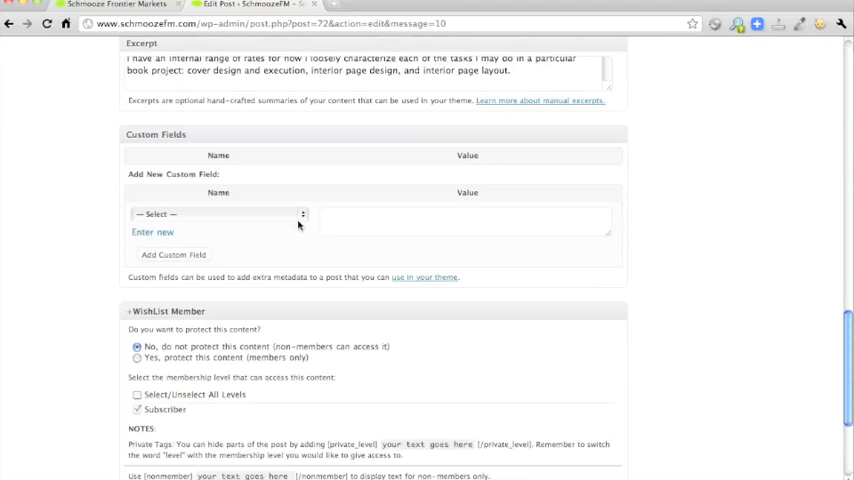
left_click(215, 214)
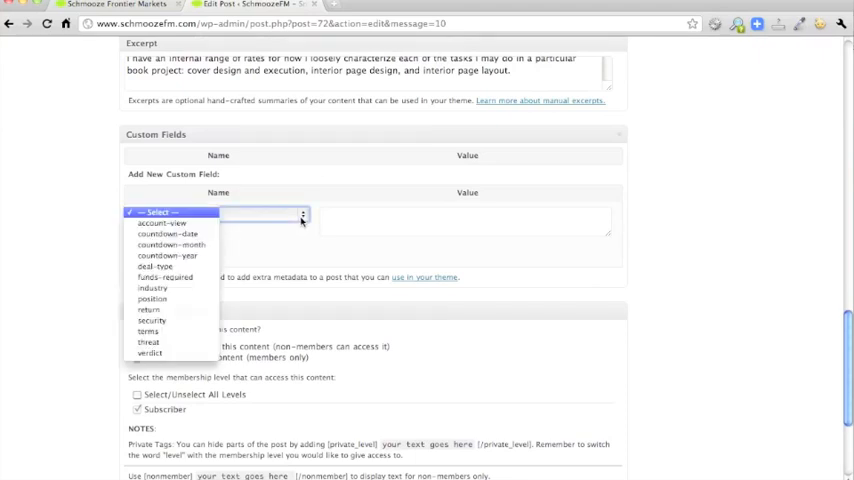
left_click(168, 233)
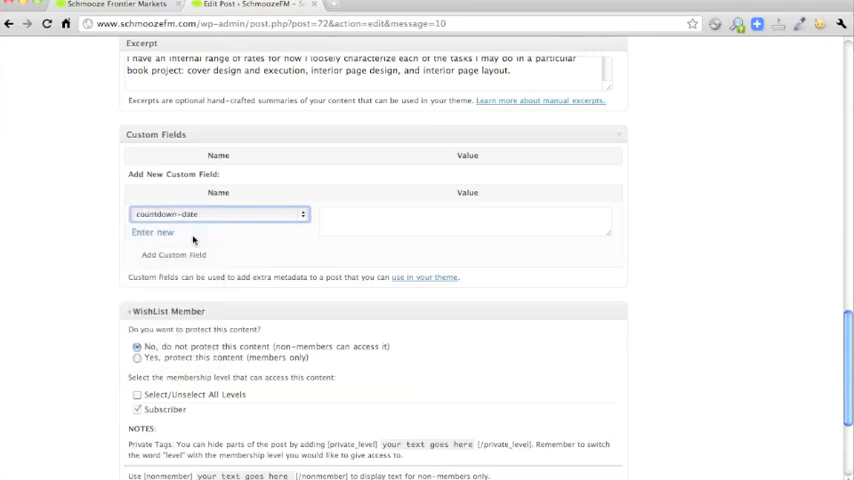
type("1")
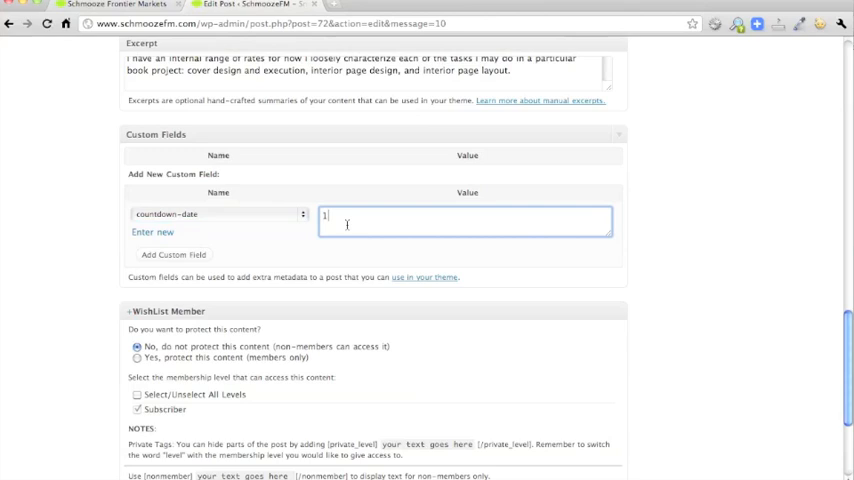
type("5")
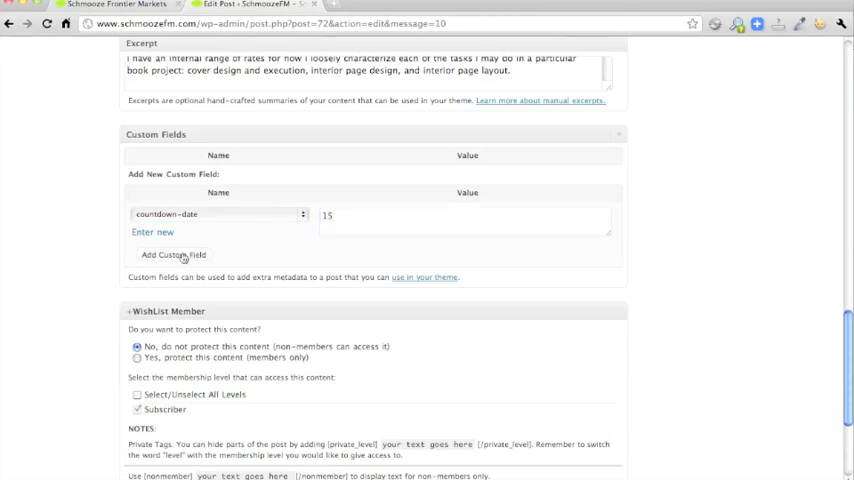
left_click(215, 260)
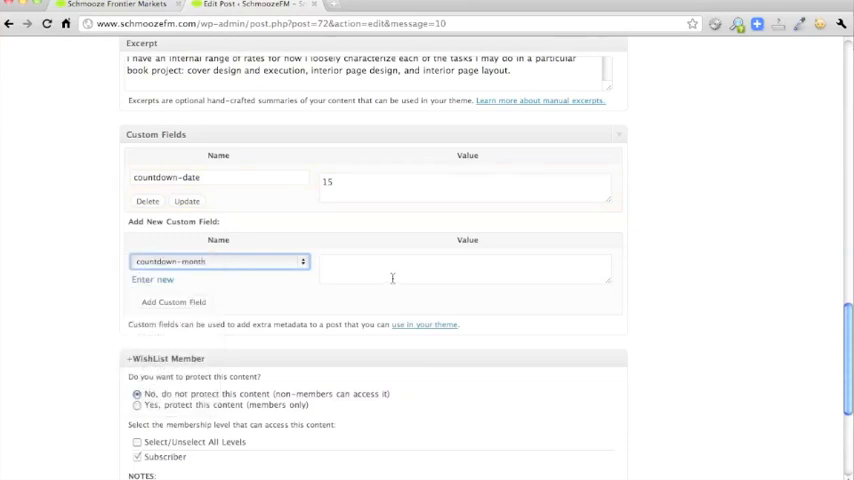
type("4")
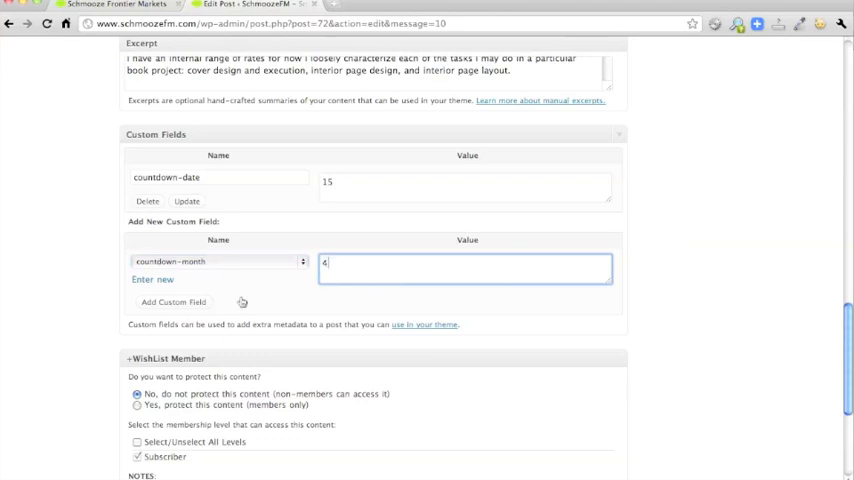
left_click(173, 302)
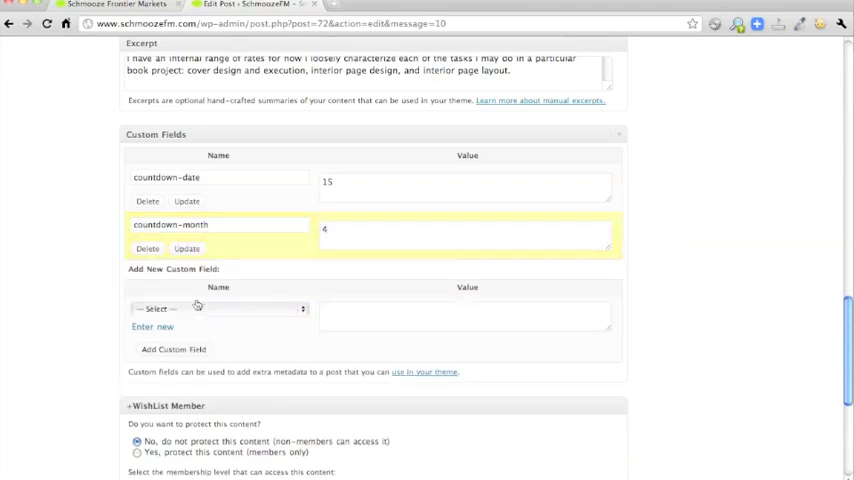
- Add custom fields countdown-year 2011 and verdict good to the post
left_click(218, 308)
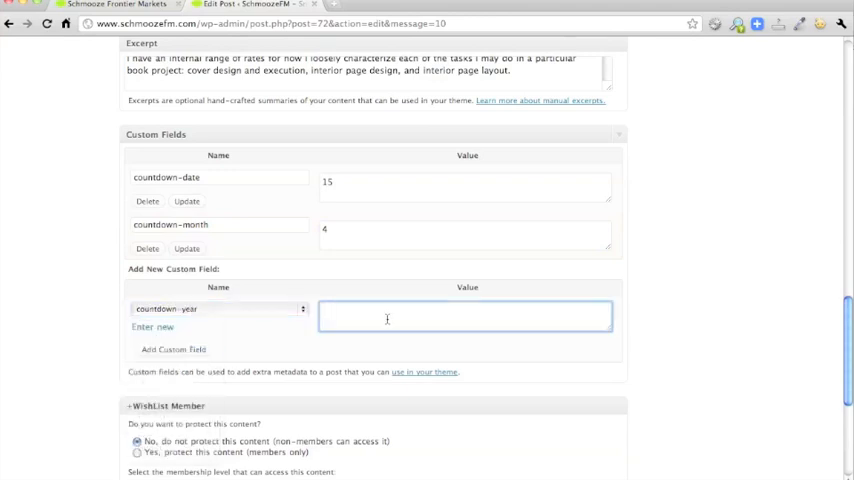
type("2011")
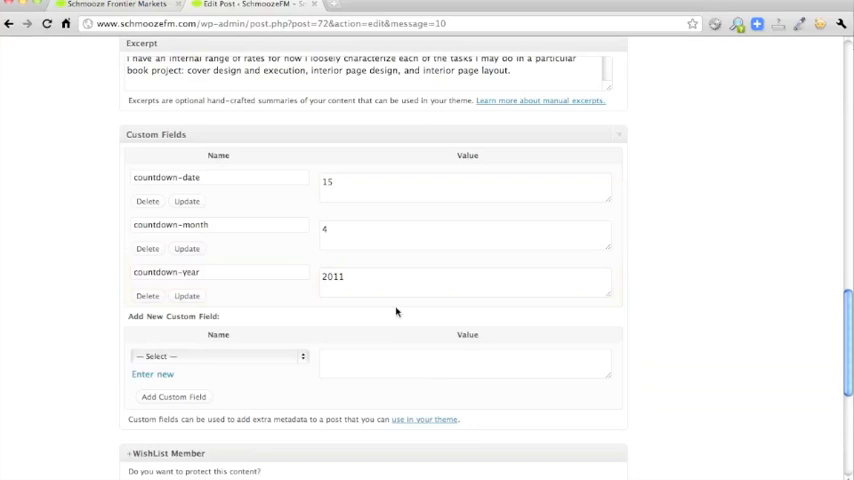
left_click(218, 356)
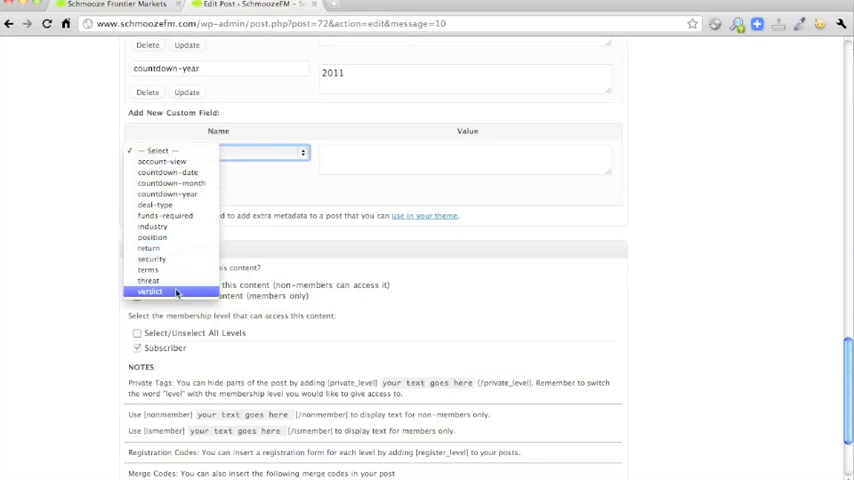
left_click(149, 291)
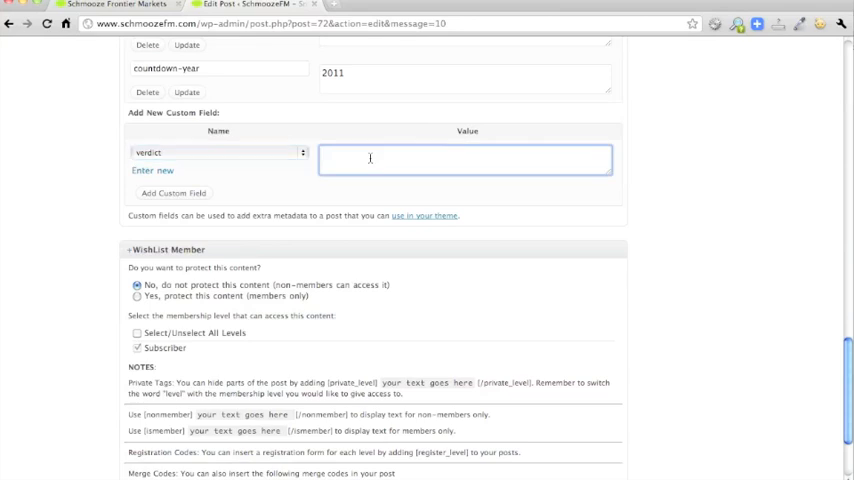
type("good")
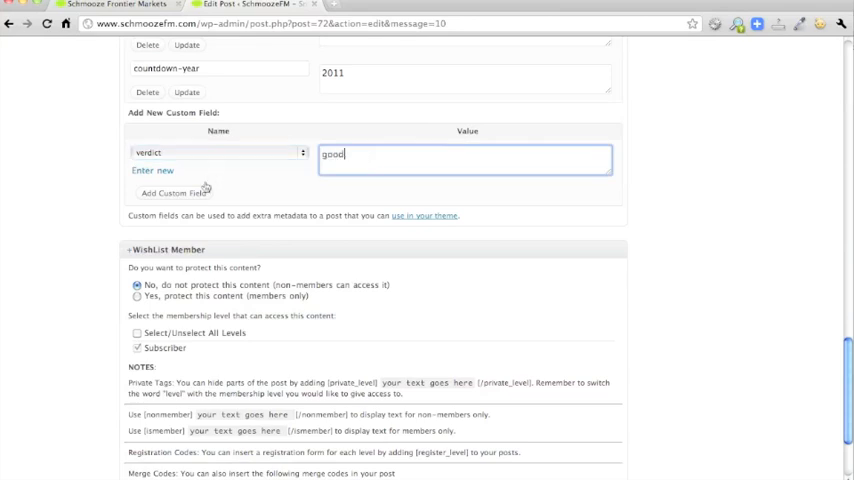
left_click(173, 192)
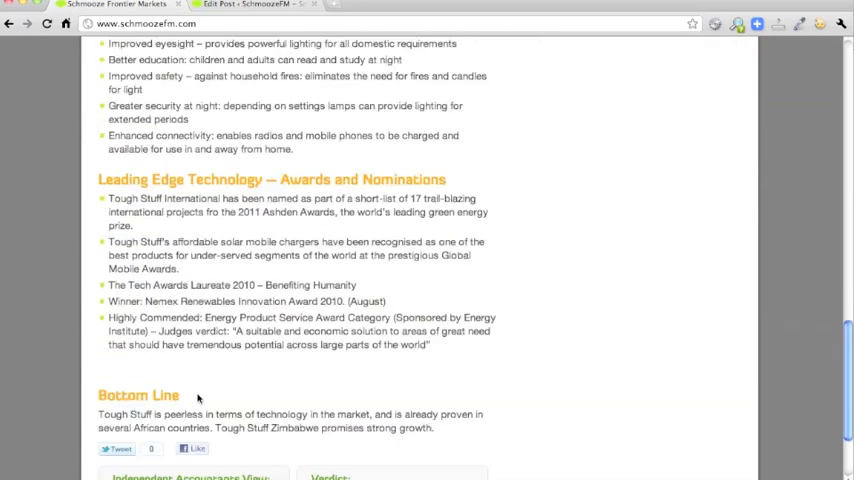
scroll("down", 3)
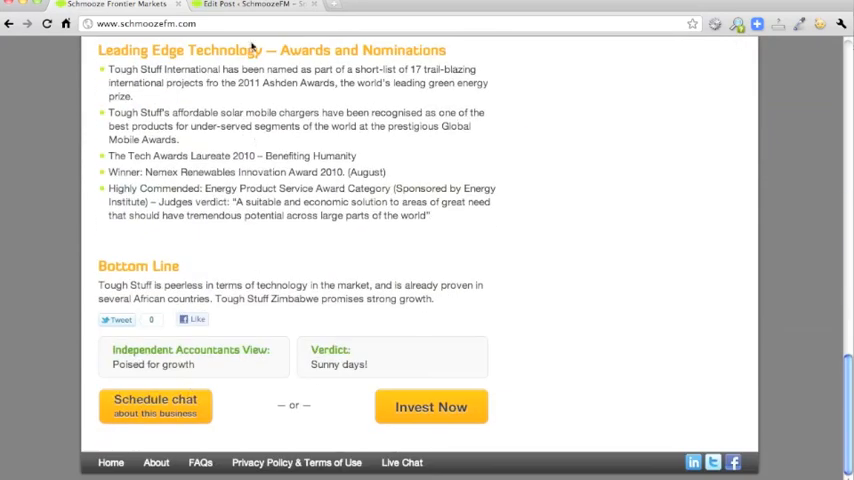
left_click(214, 198)
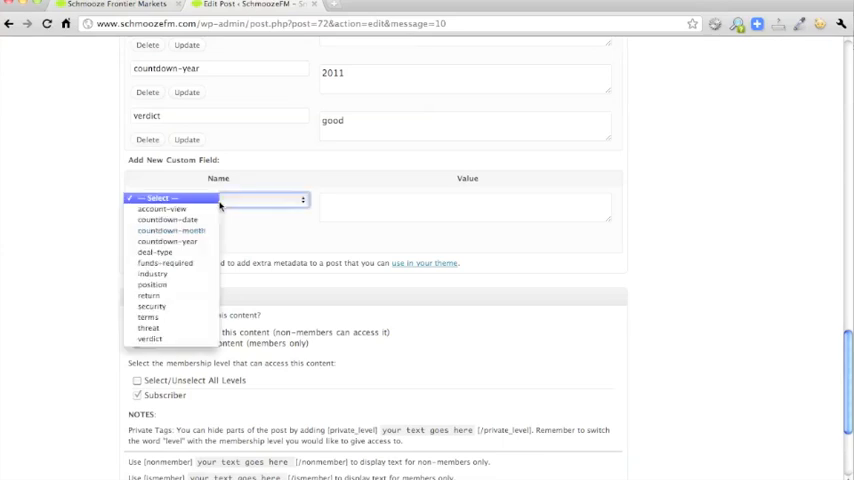
- Add custom fields account-view with value good and deal-type with value equity
left_click(161, 209)
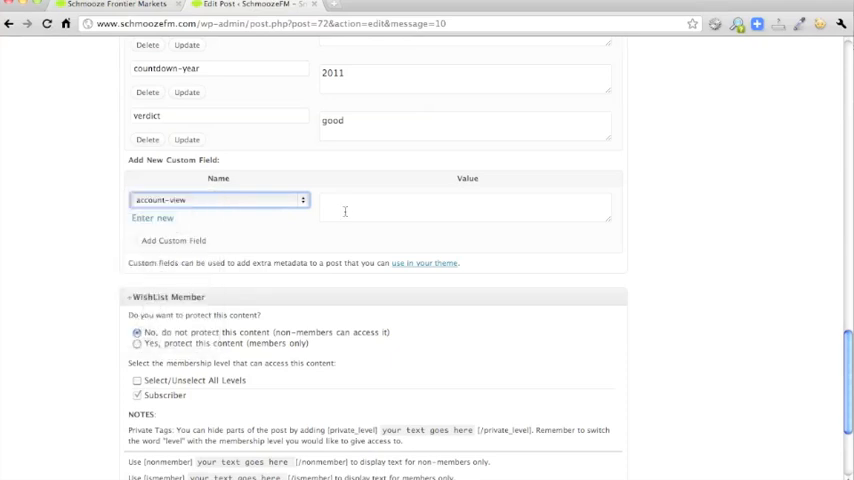
type("good")
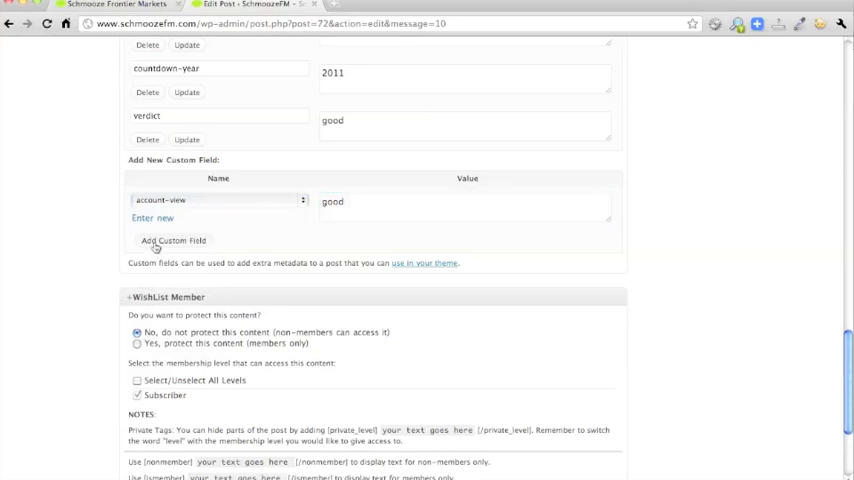
left_click(173, 240)
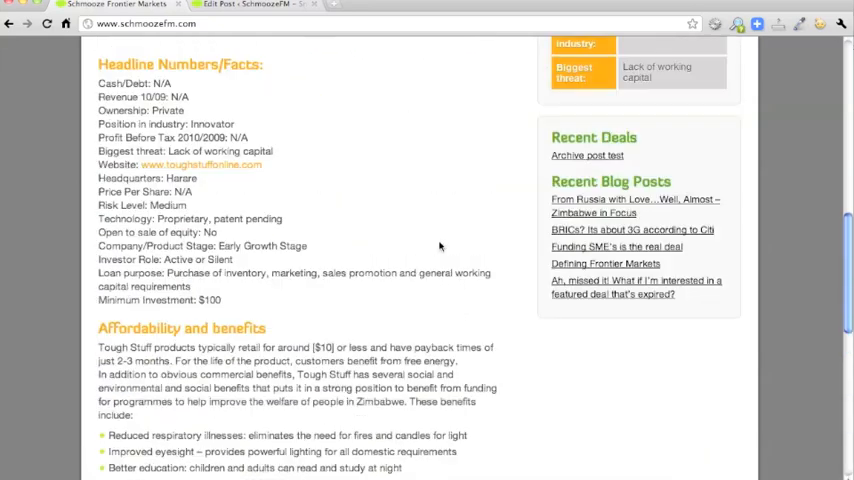
scroll("up", 3)
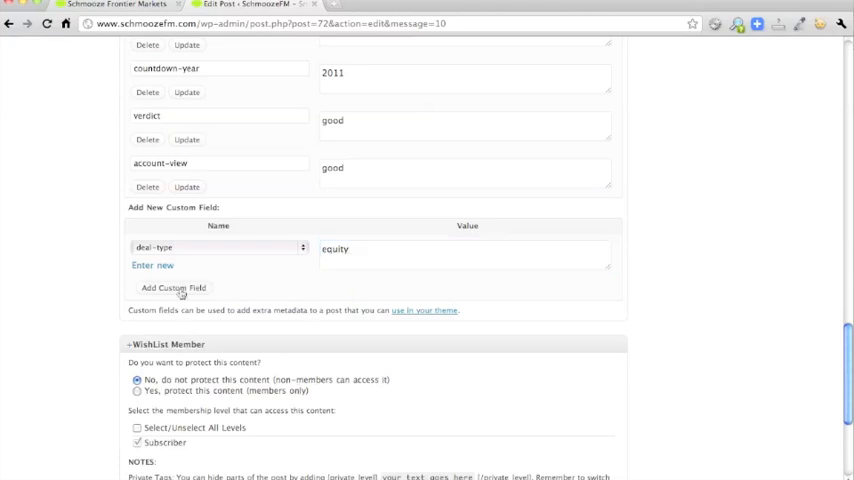
left_click(173, 288)
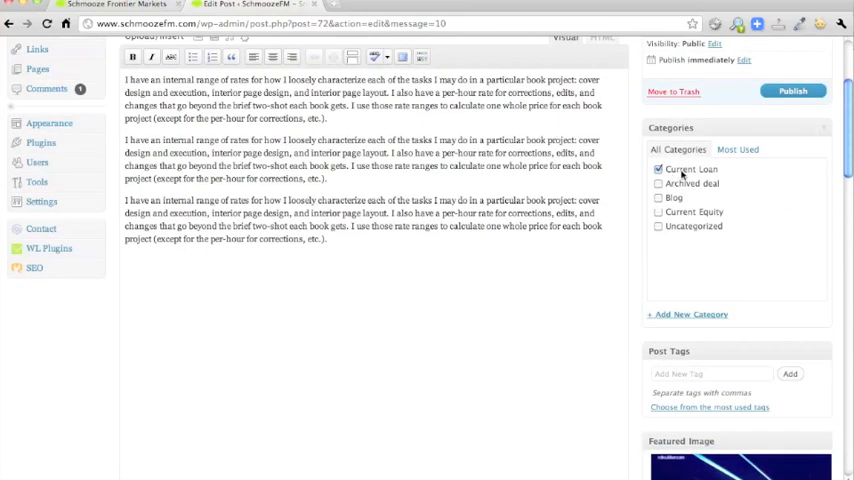
- Untick the Current Loan category and add custom field funds-required with value $1000
left_click(658, 211)
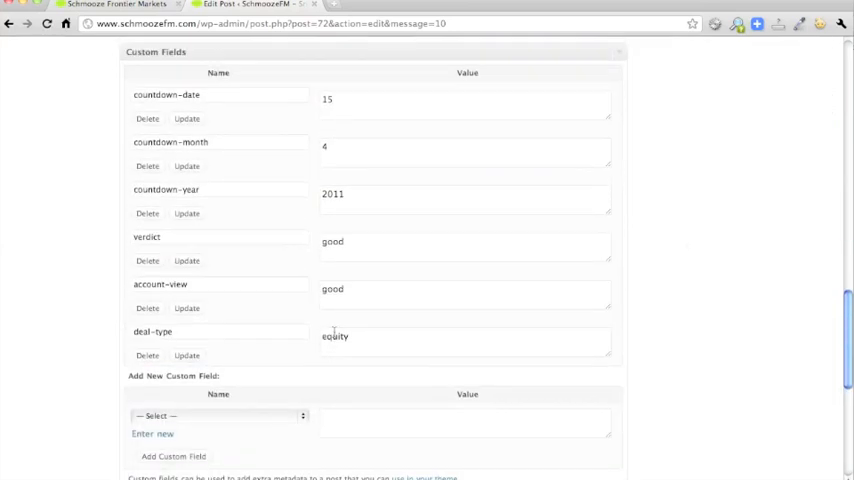
scroll("down", 3)
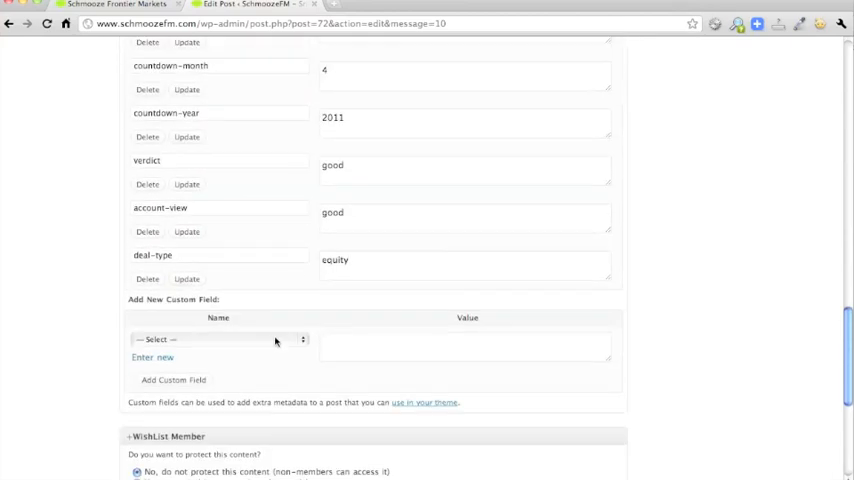
left_click(217, 339)
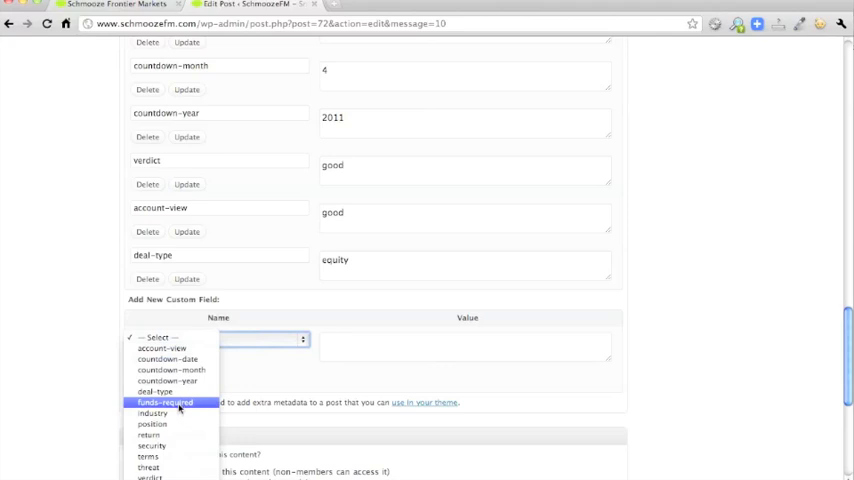
left_click(165, 402)
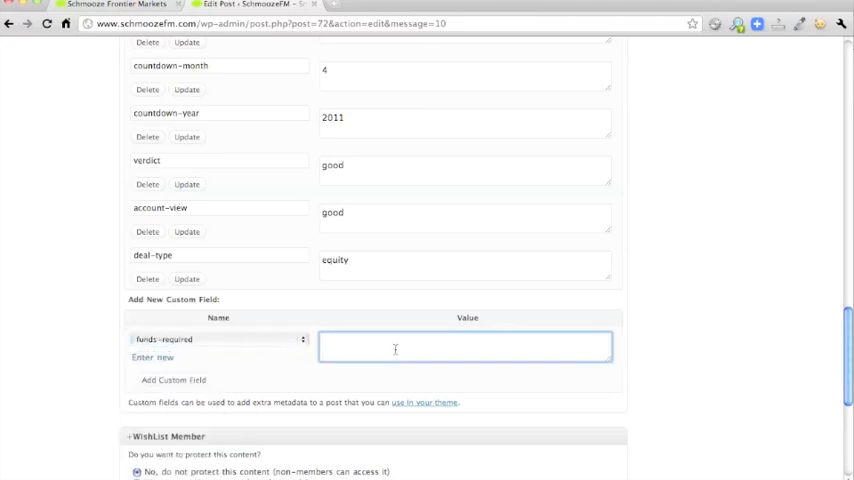
type("$1000")
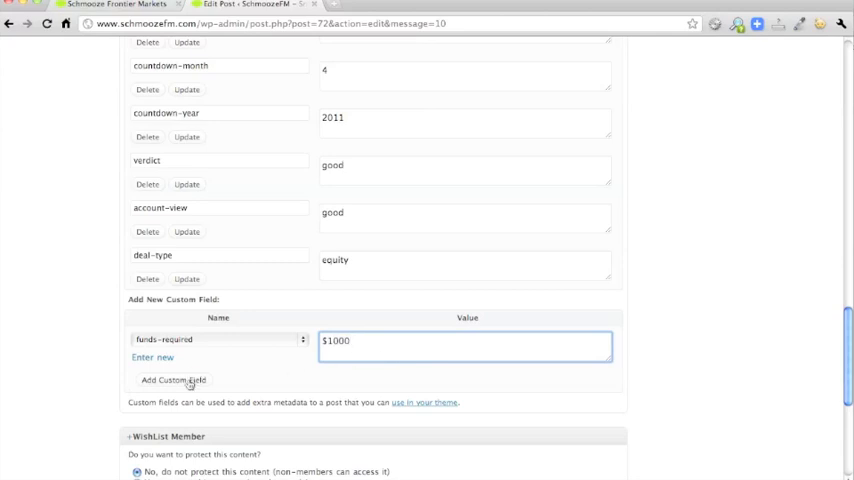
left_click(173, 380)
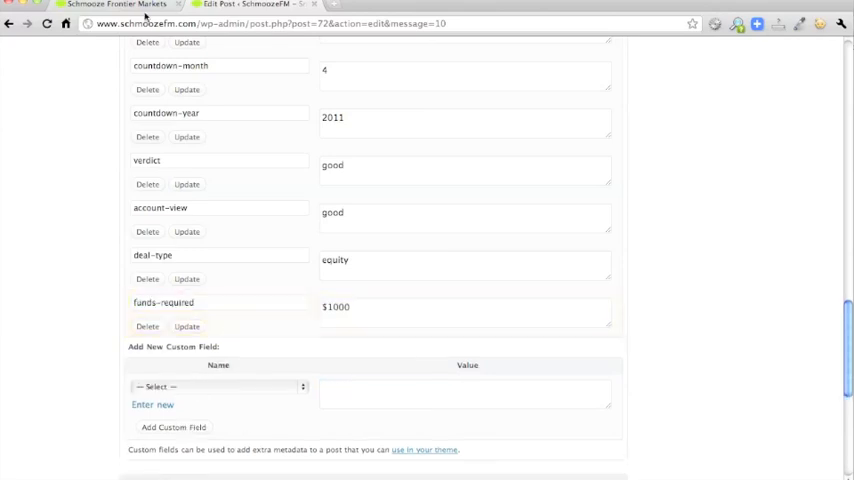
left_click(113, 7)
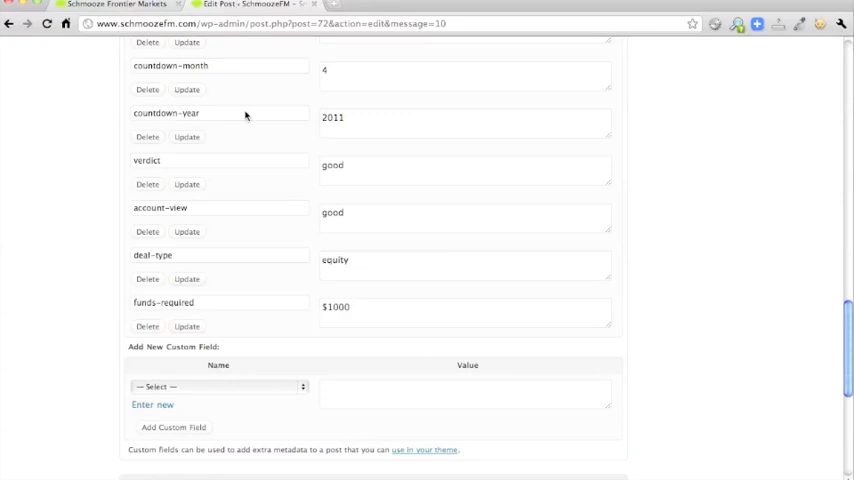
- Confirm Current Equity is ticked, then publish 'Test test current loan' from the Edit Post screen
scroll("down", 3)
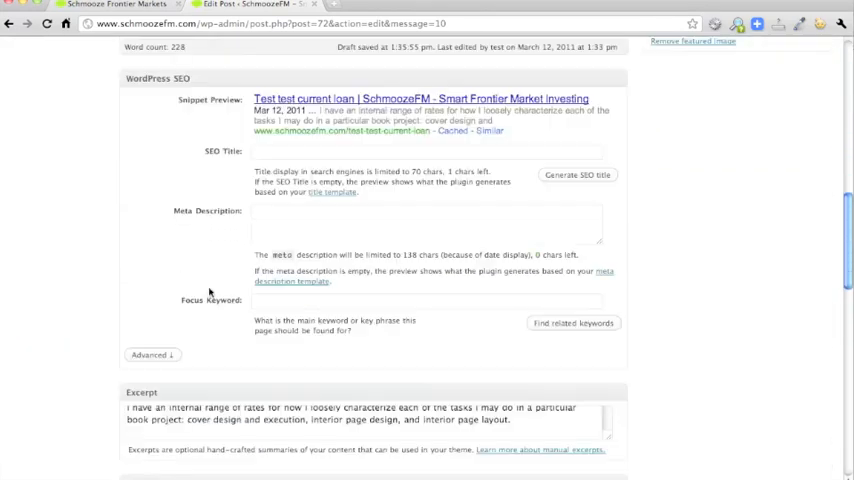
scroll("down", 3)
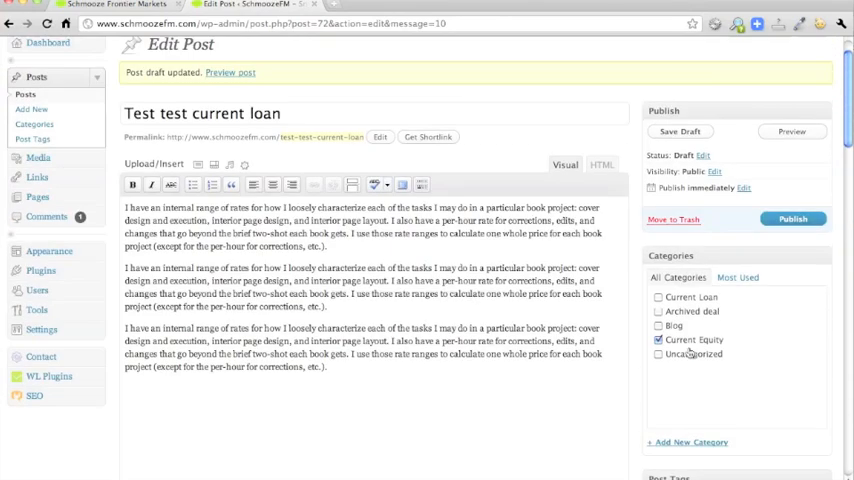
scroll("down", 3)
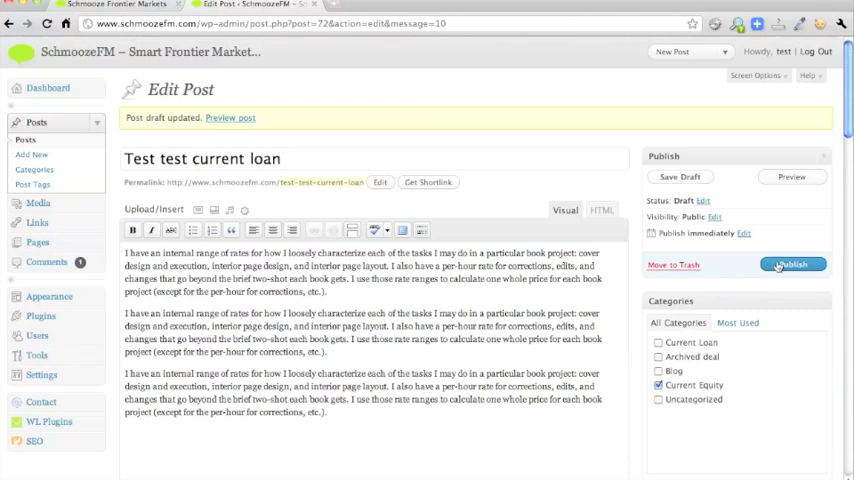
left_click(791, 264)
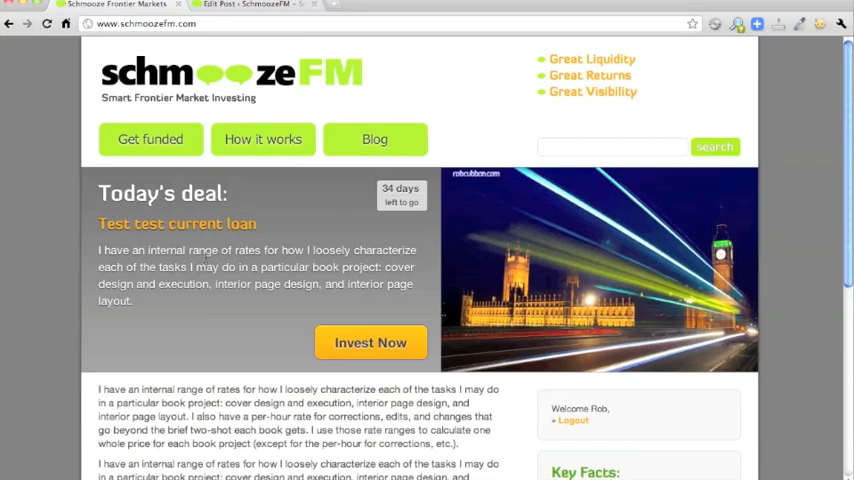
scroll("down", 3)
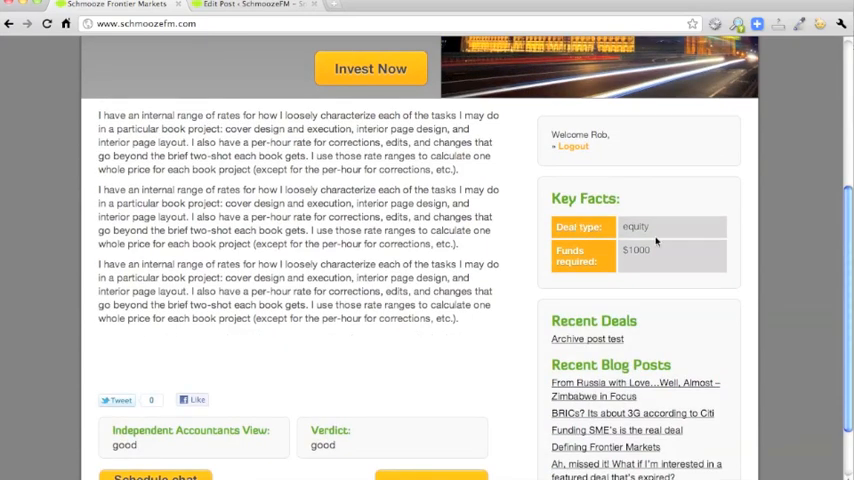
scroll("down", 3)
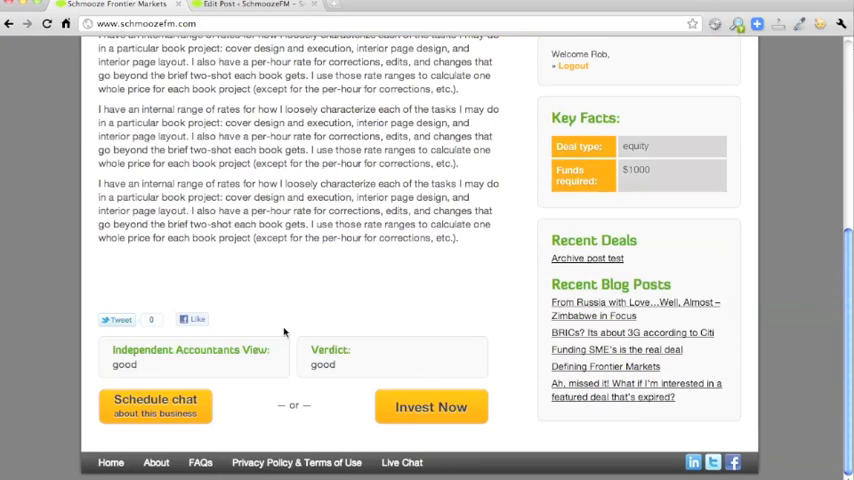
scroll("up", 3)
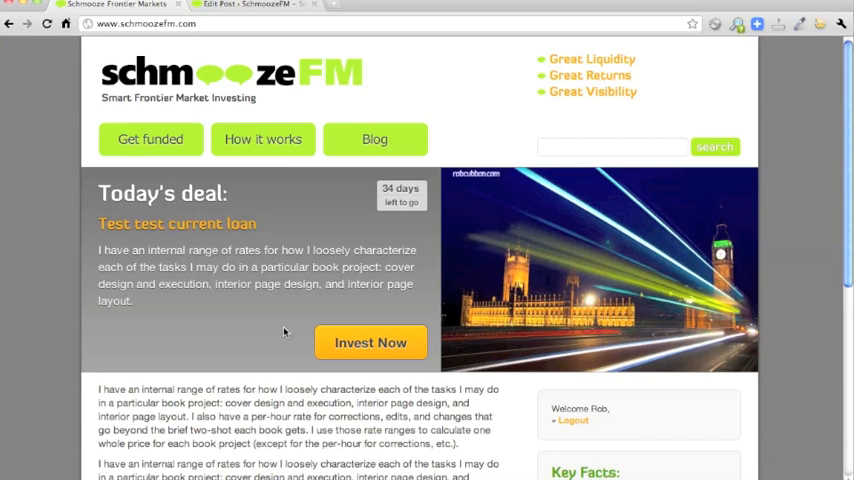
mouse_move(337, 154)
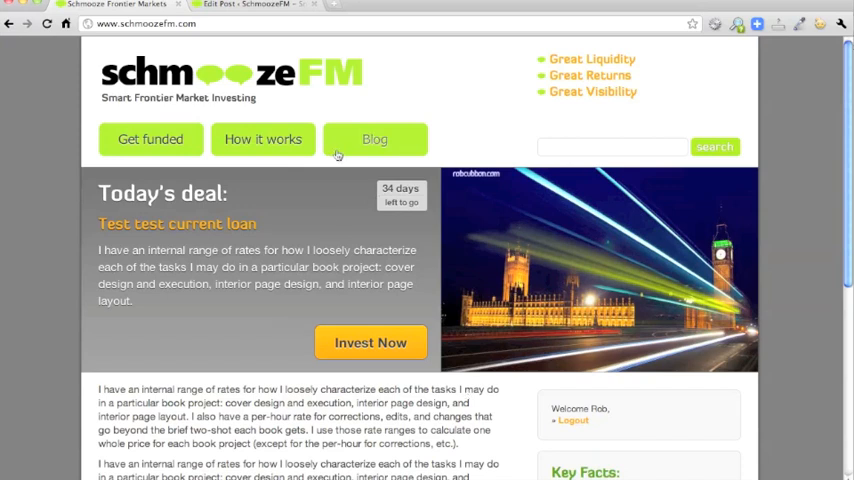
- Open the site's Blog page and check Recent Deals lists only 'Archive post test'
left_click(374, 139)
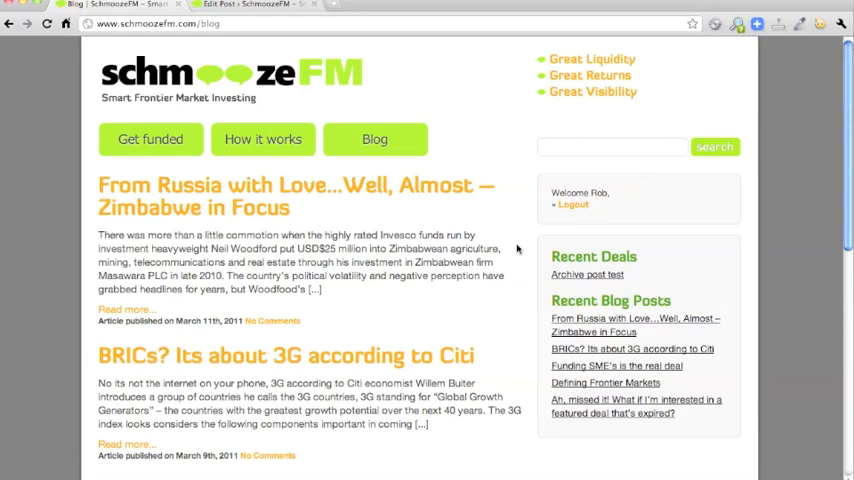
scroll("down", 3)
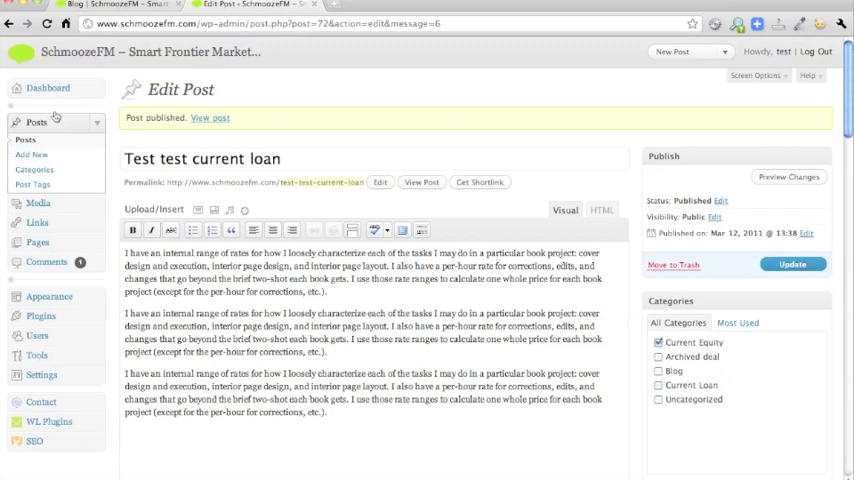
- Edit Tough Stuff Zimbabwe, swap Current Loan for Archived deal, and update the post
left_click(36, 122)
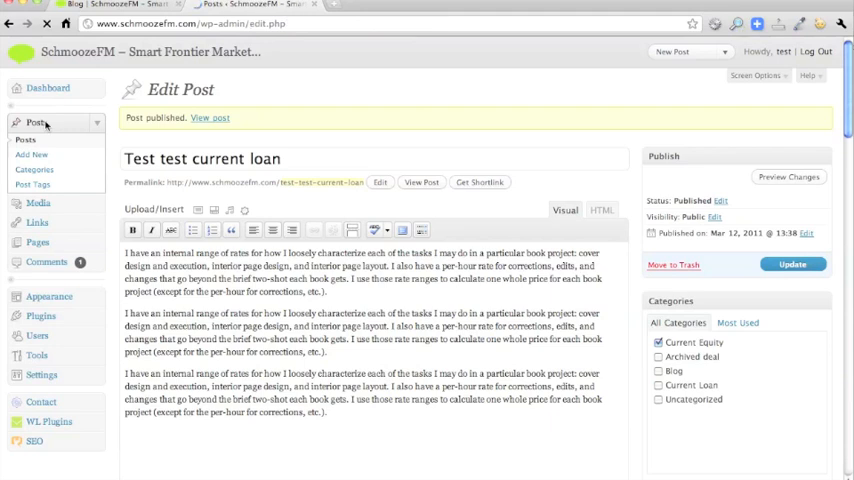
left_click(36, 122)
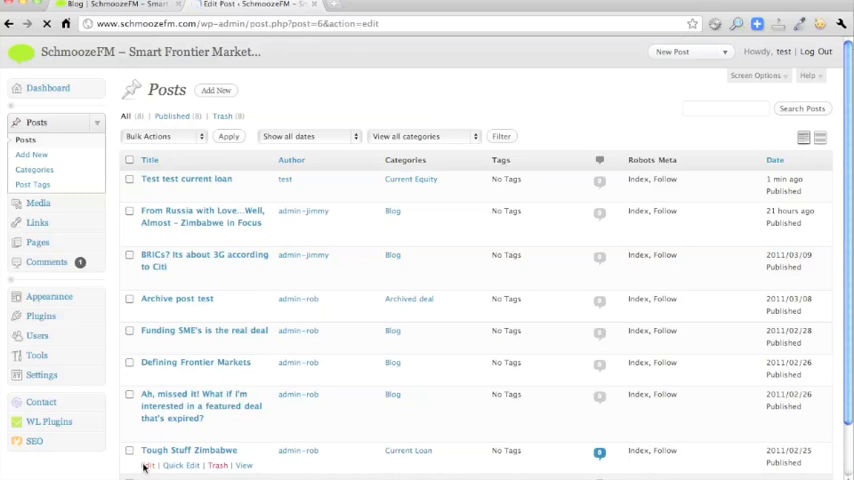
left_click(189, 450)
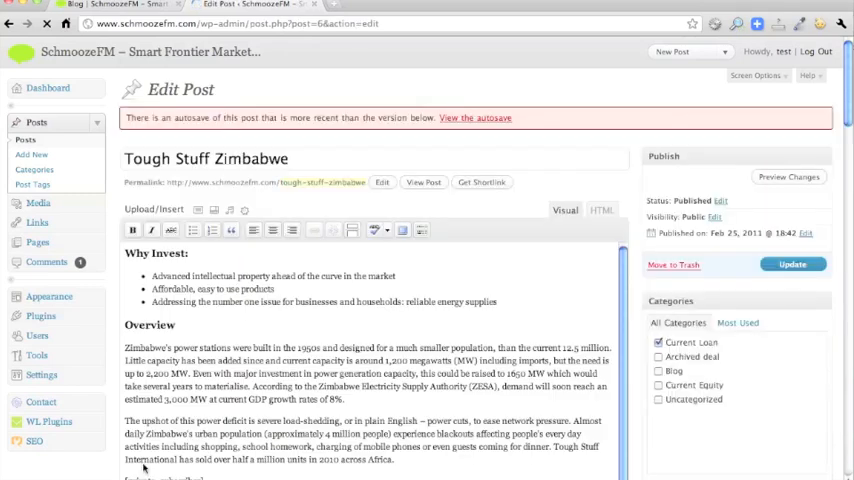
left_click(658, 342)
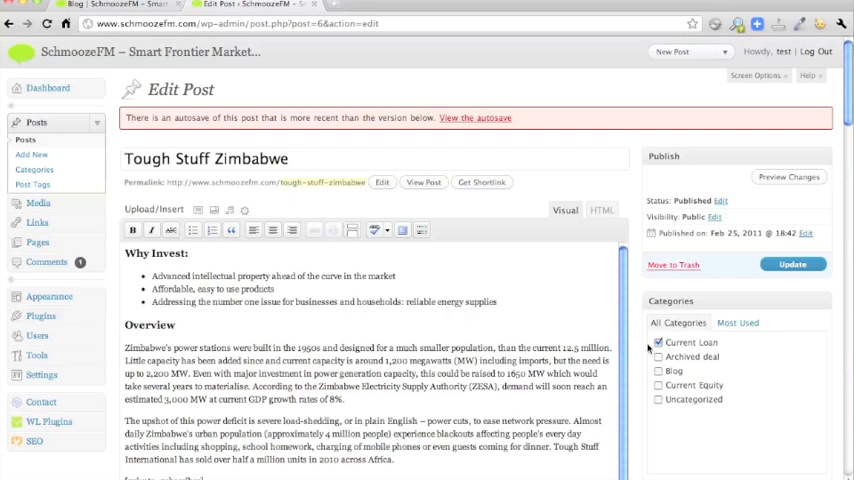
left_click(658, 356)
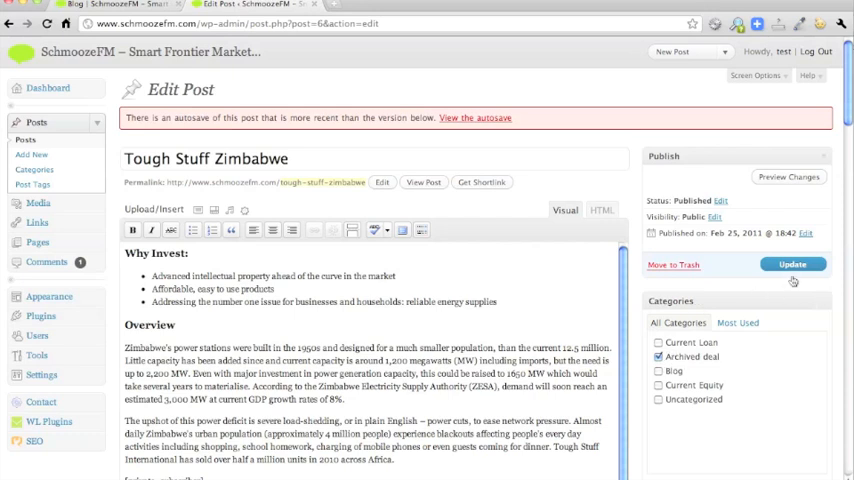
left_click(792, 264)
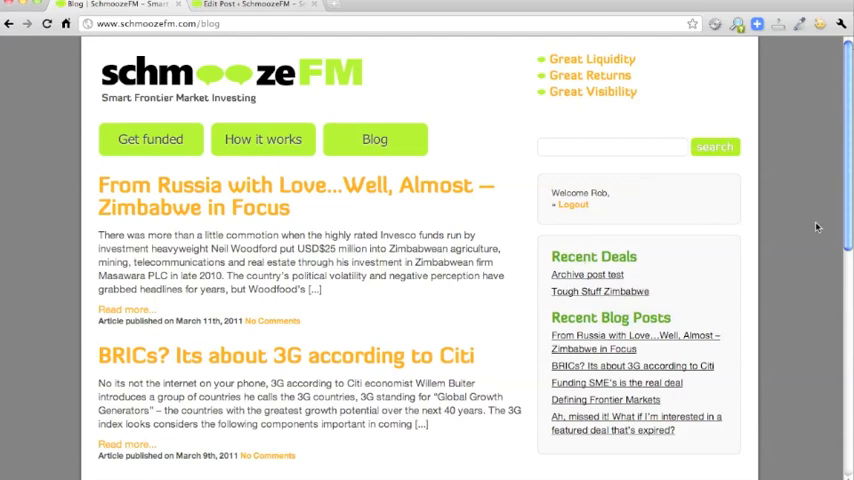
mouse_move(835, 221)
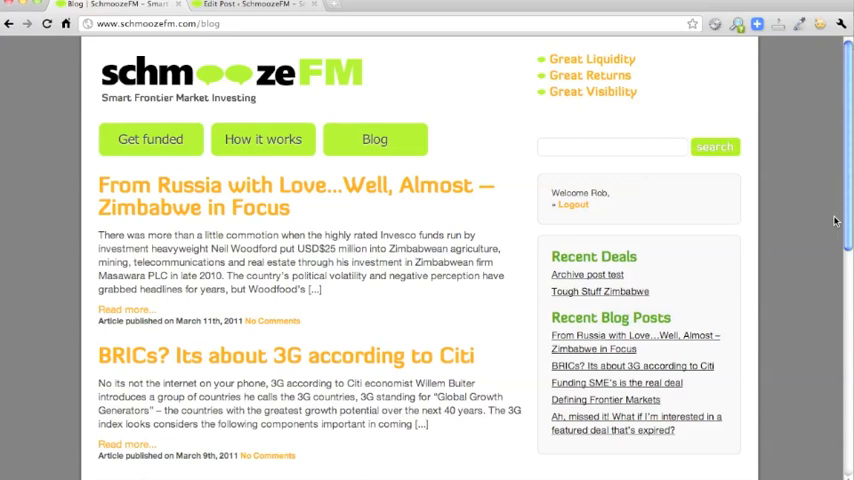